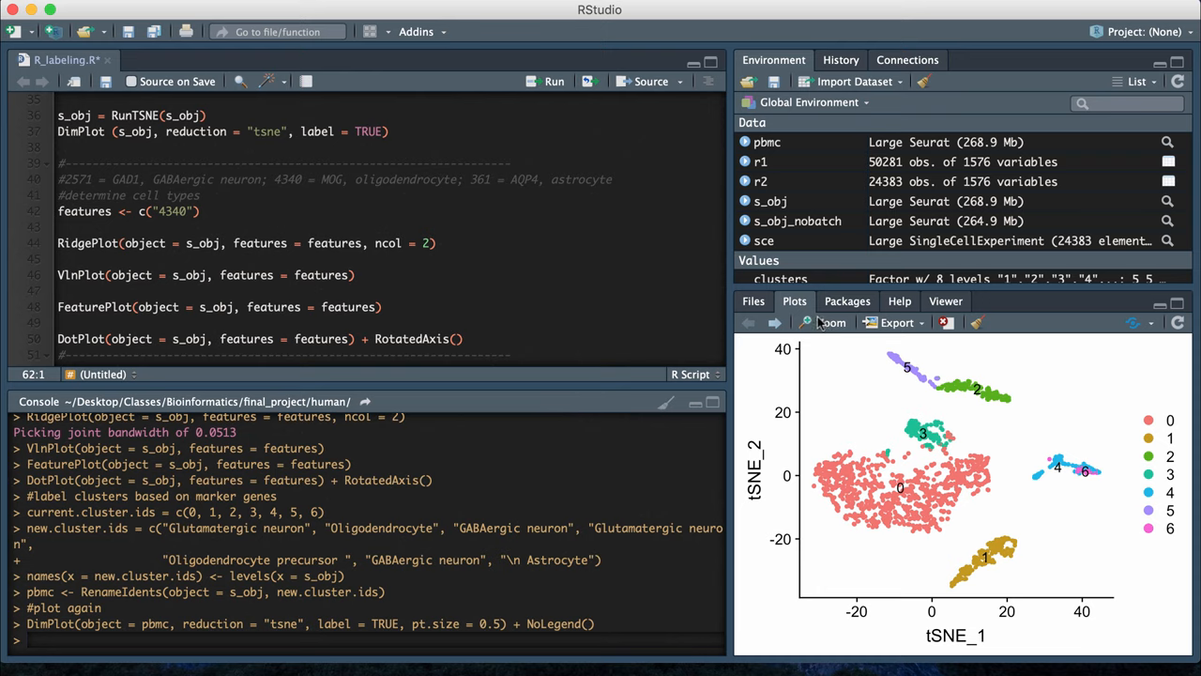
- Enlarge the t-SNE plot with numbered clusters 0–6 in the Plot Zoom window
click(828, 321)
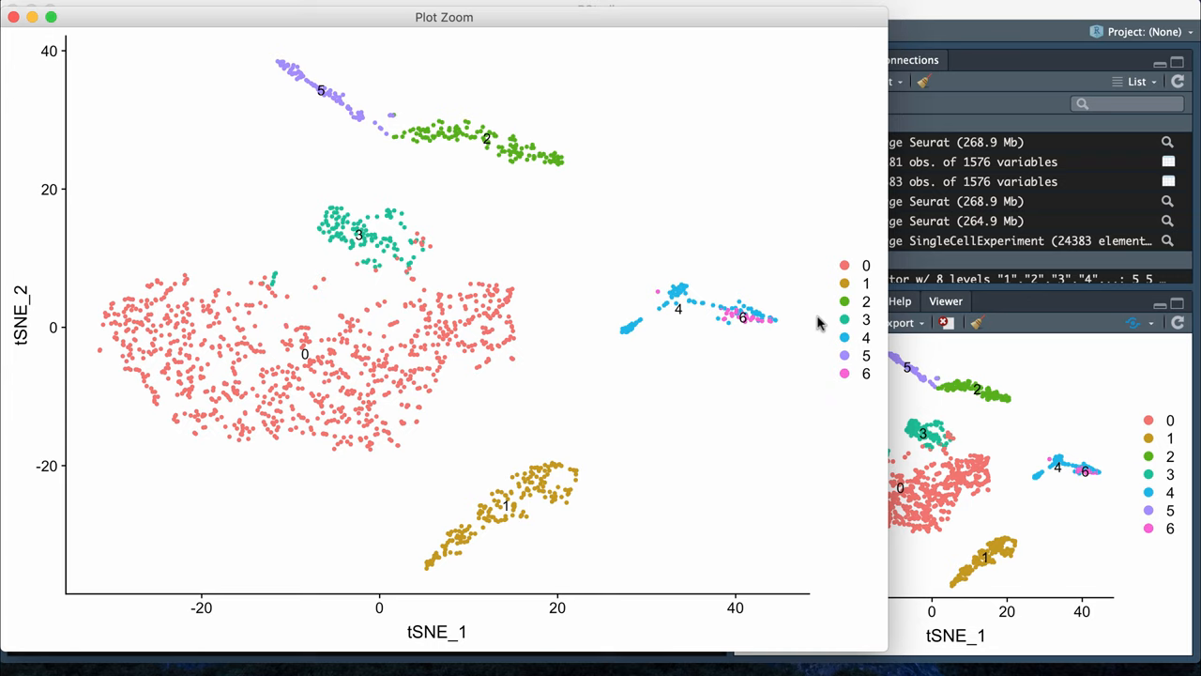
mouse_move(397, 280)
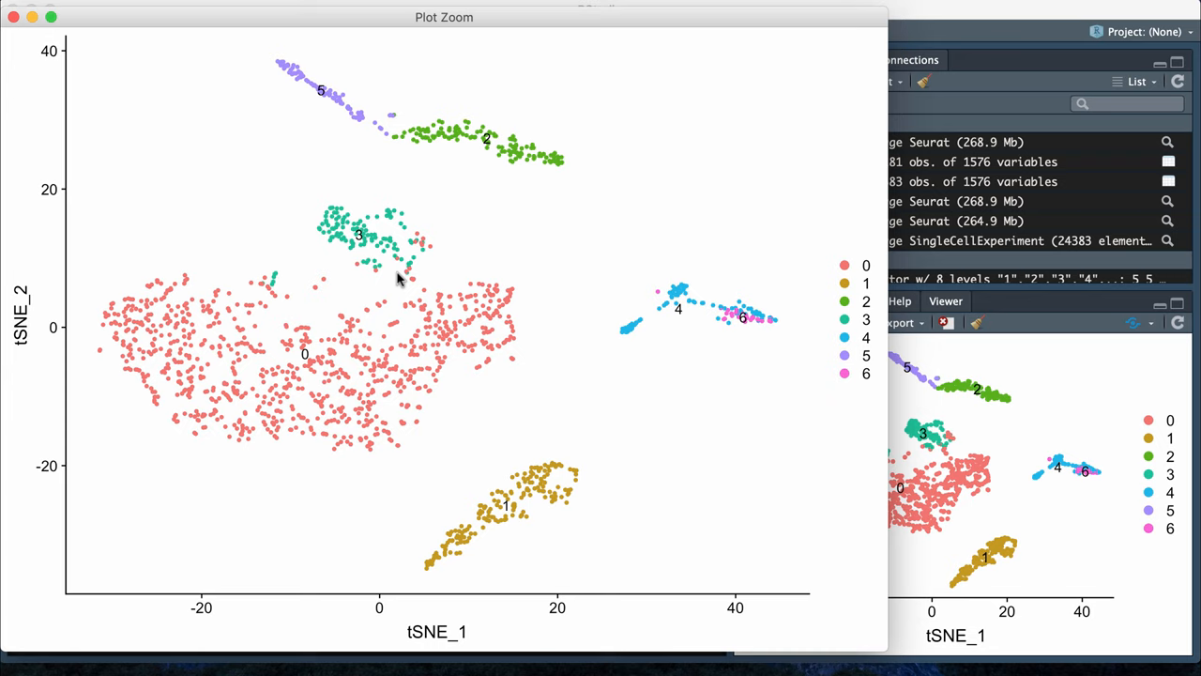
mouse_move(694, 169)
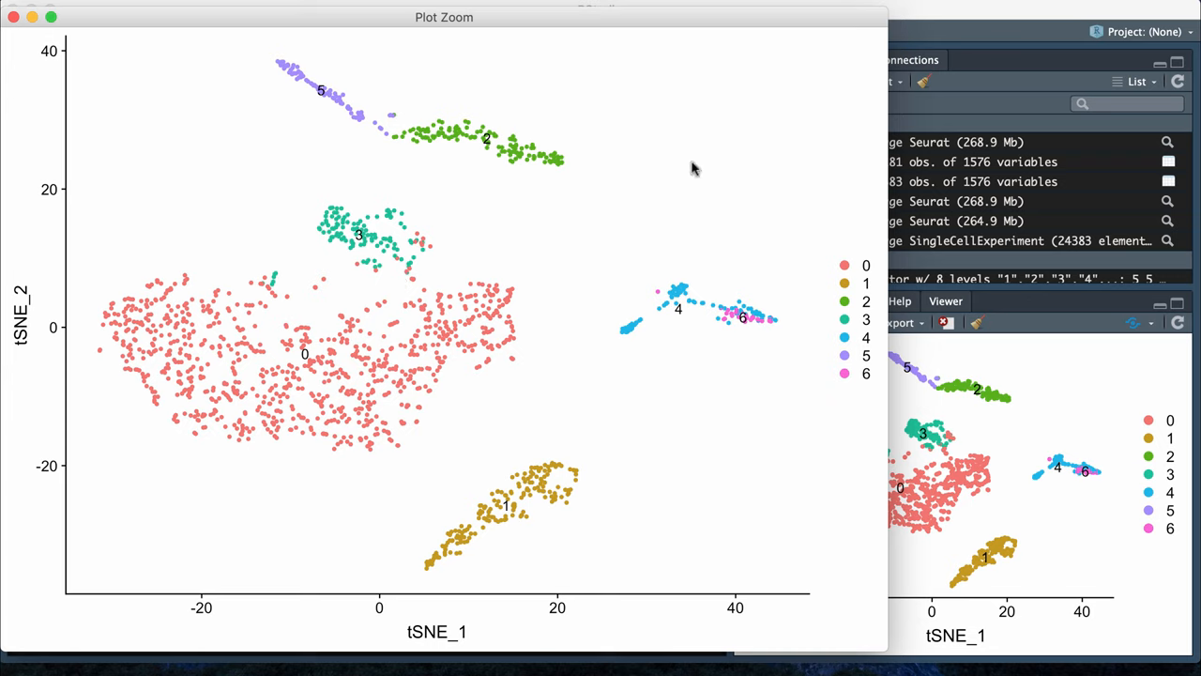
mouse_move(510, 311)
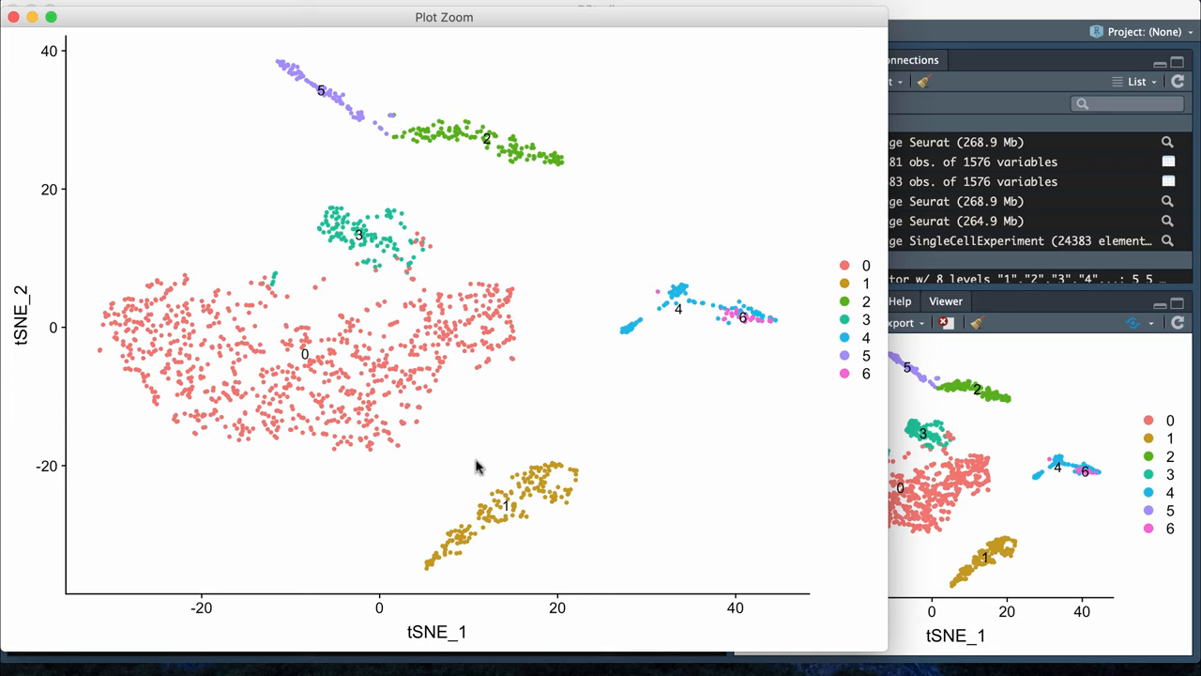
mouse_move(559, 248)
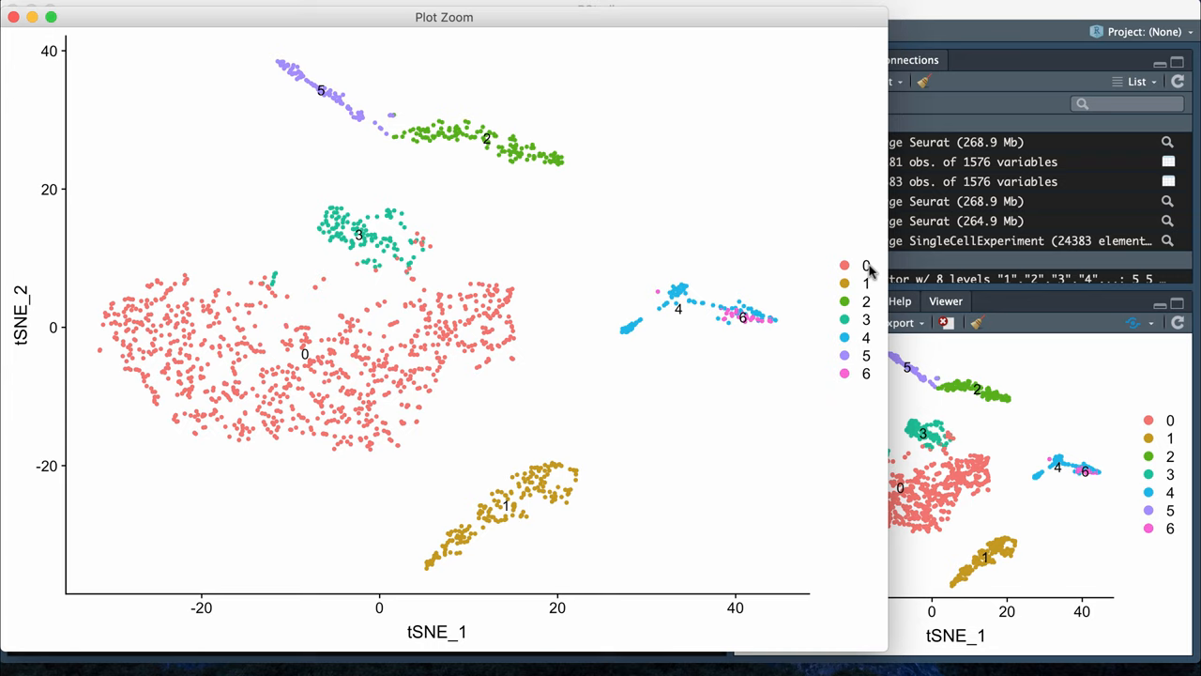
mouse_move(213, 222)
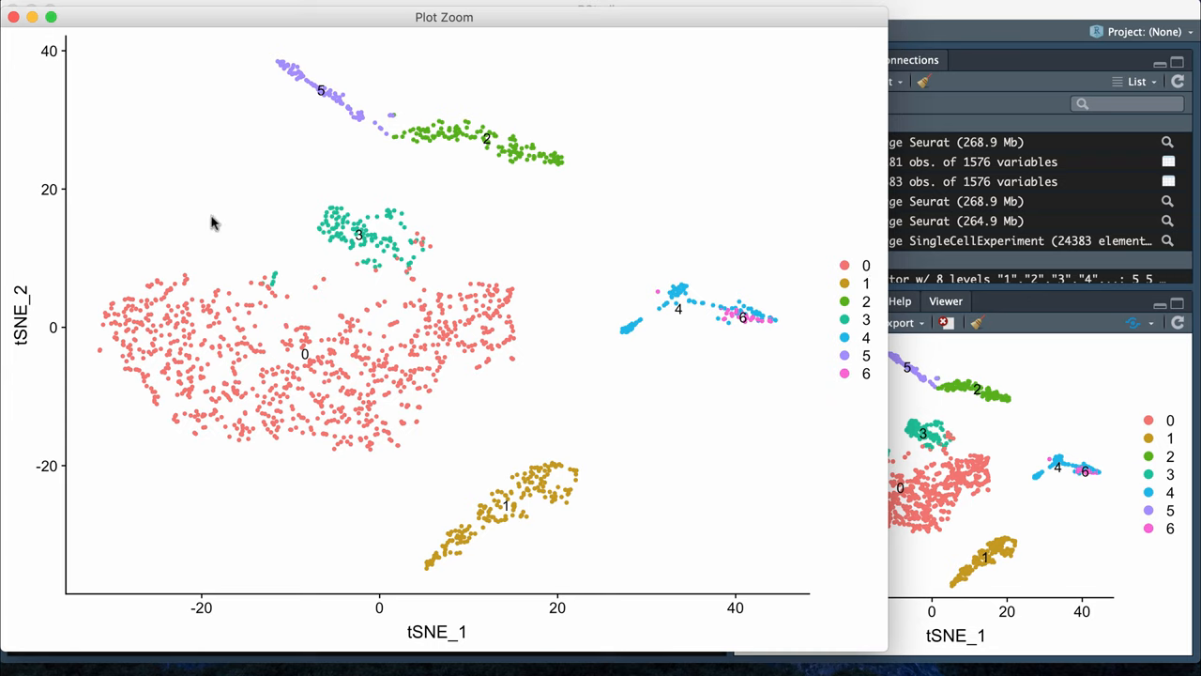
mouse_move(342, 231)
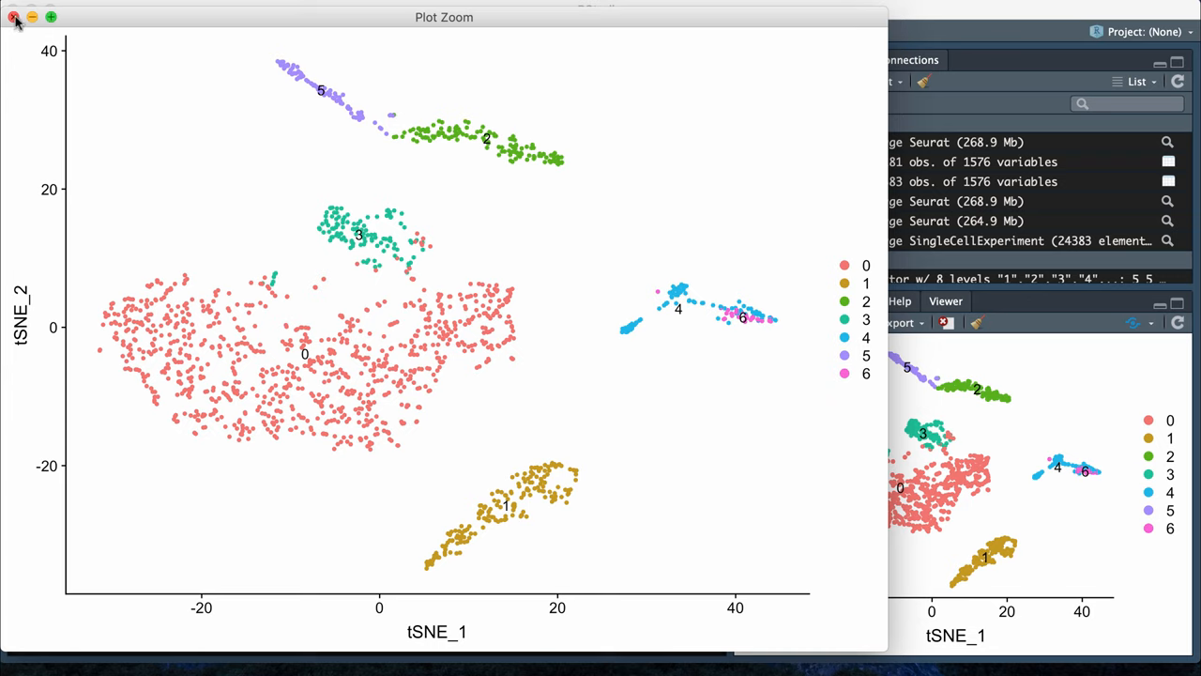
mouse_move(626, 236)
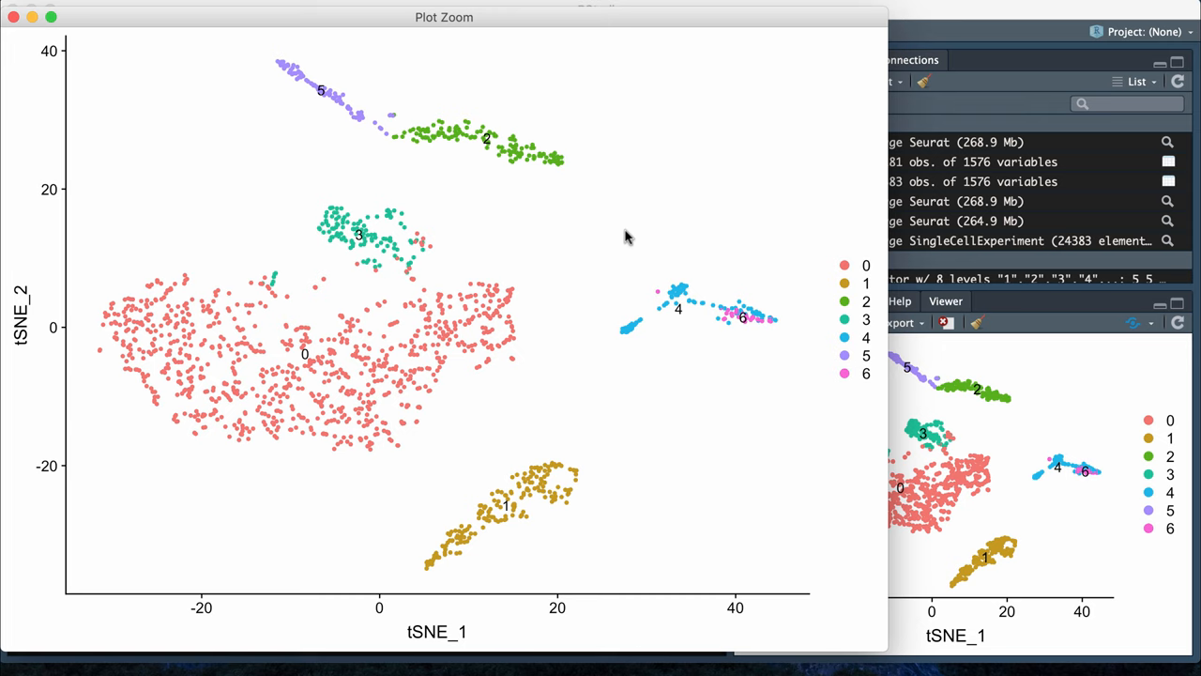
- Show the Allen Brain Atlas thalamus RNA-Seq download table with the human, mouse and macaque LGN files in Firefox
click(13, 10)
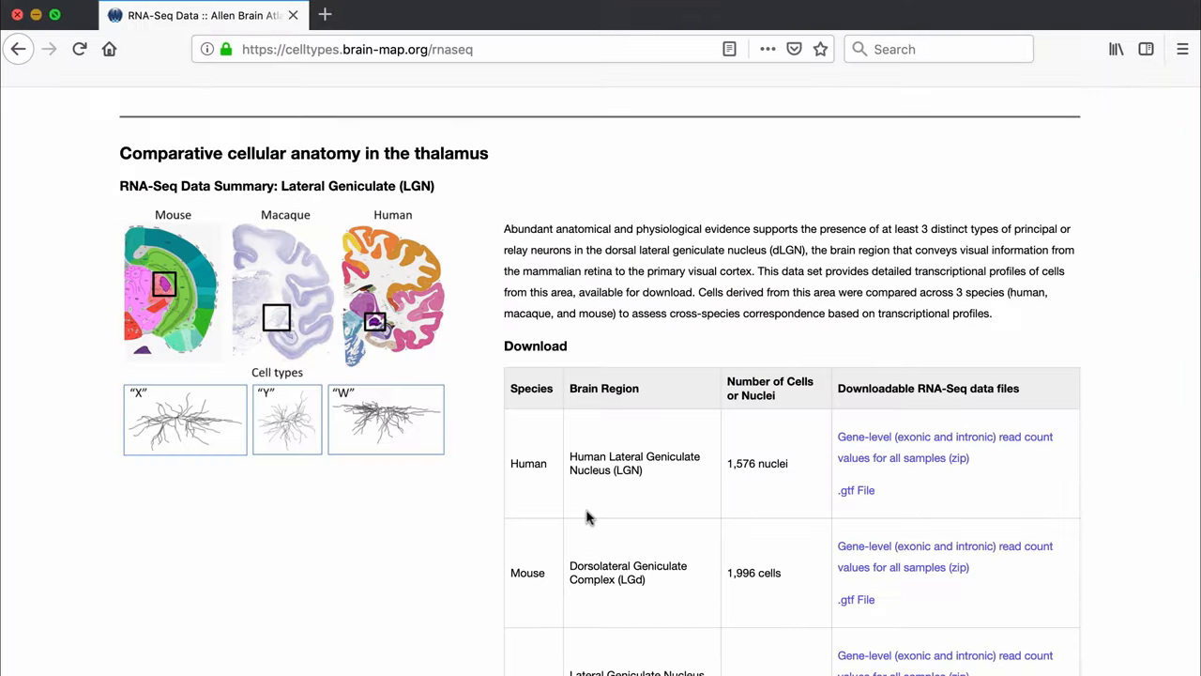
mouse_move(67, 343)
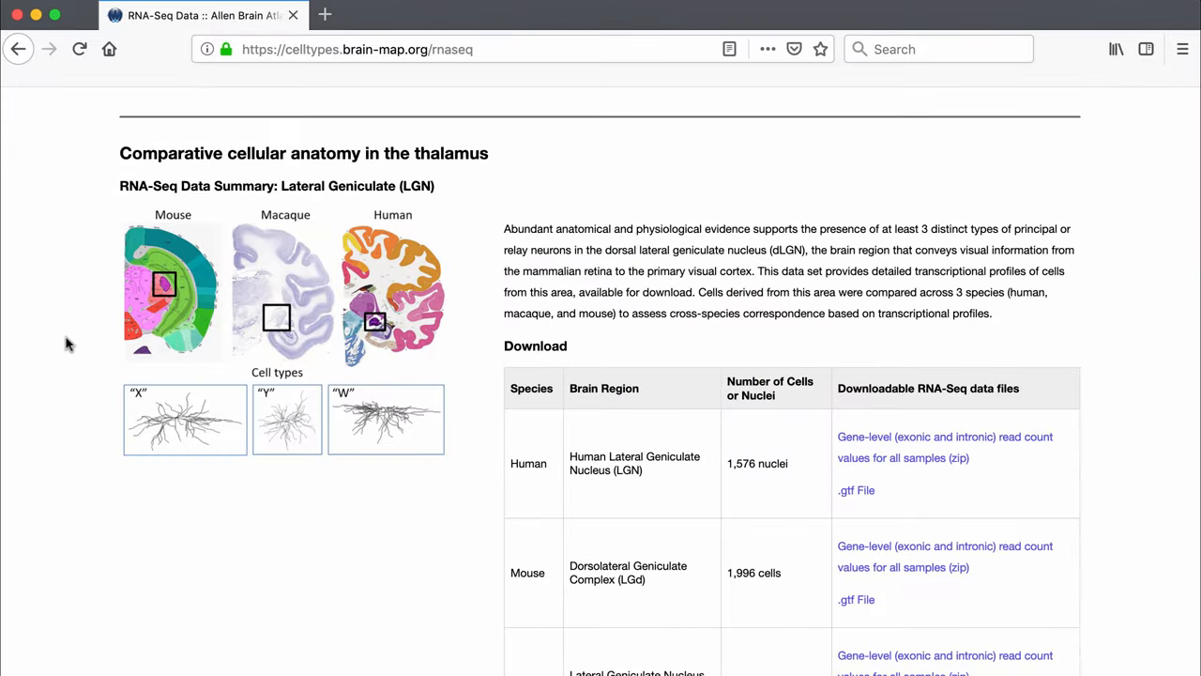
mouse_move(38, 325)
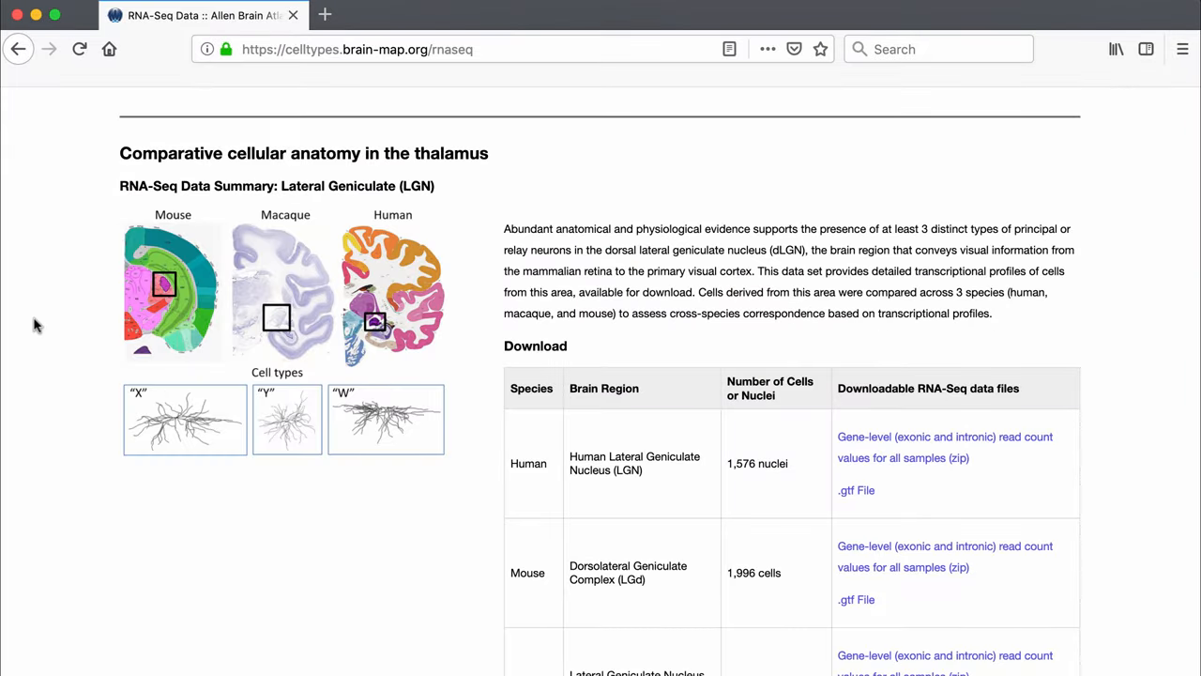
mouse_move(410, 276)
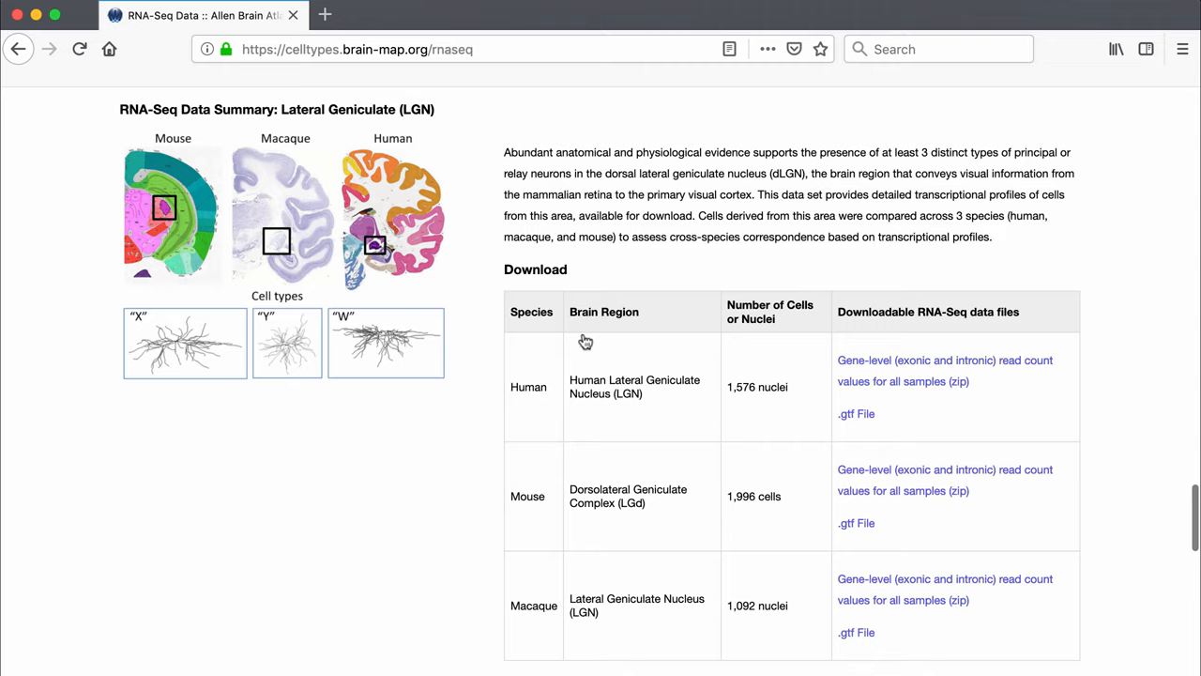
scroll(up, 3)
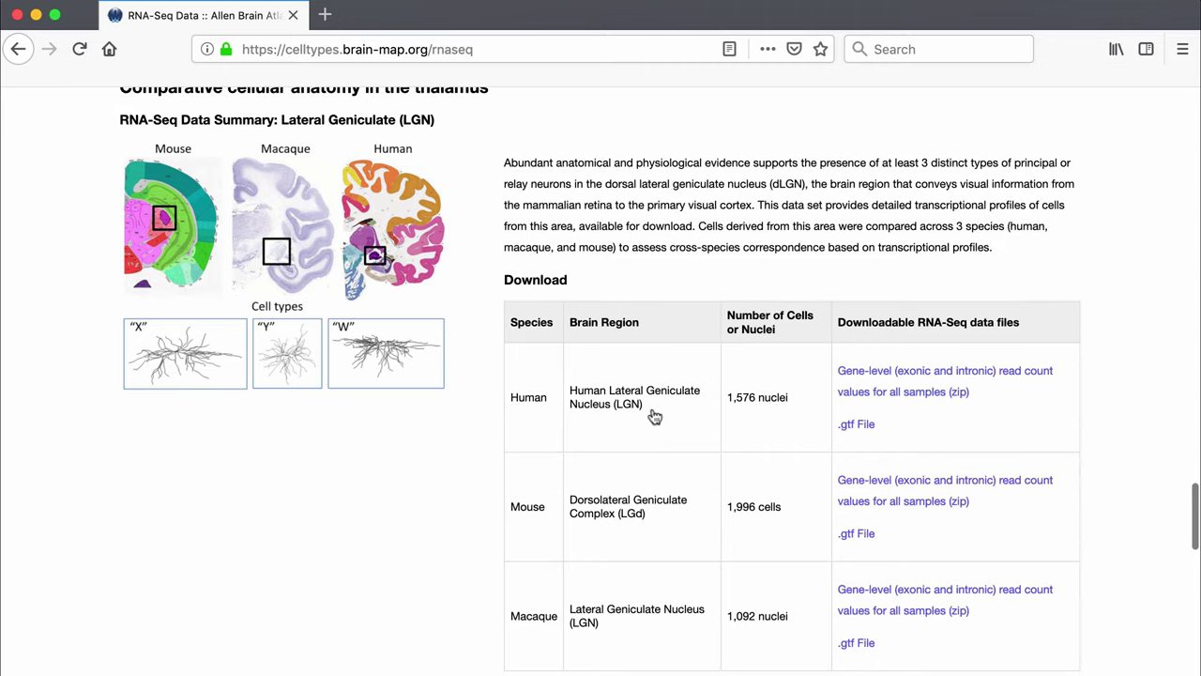
mouse_move(393, 156)
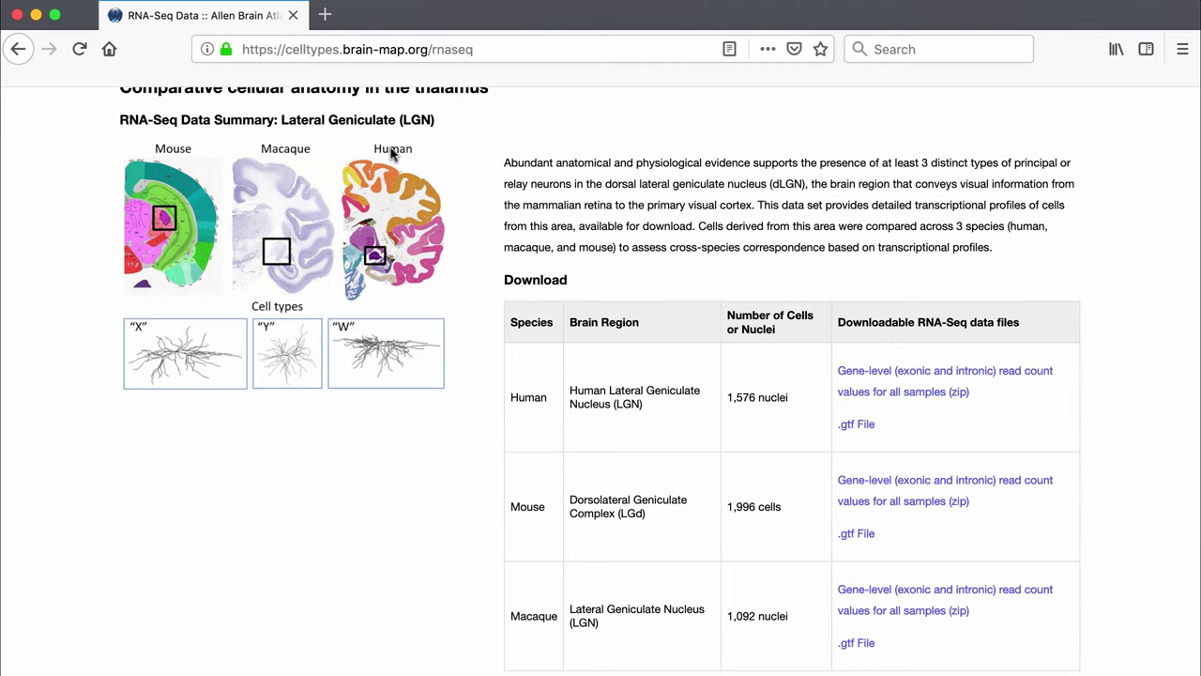
mouse_move(623, 399)
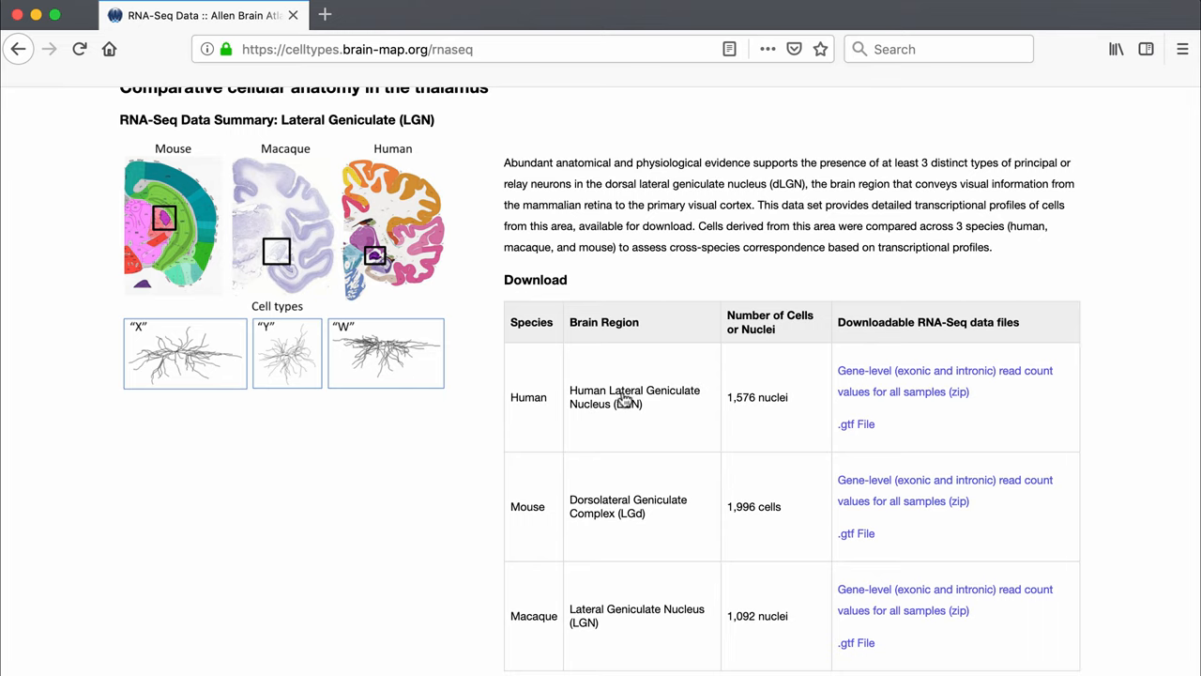
mouse_move(375, 327)
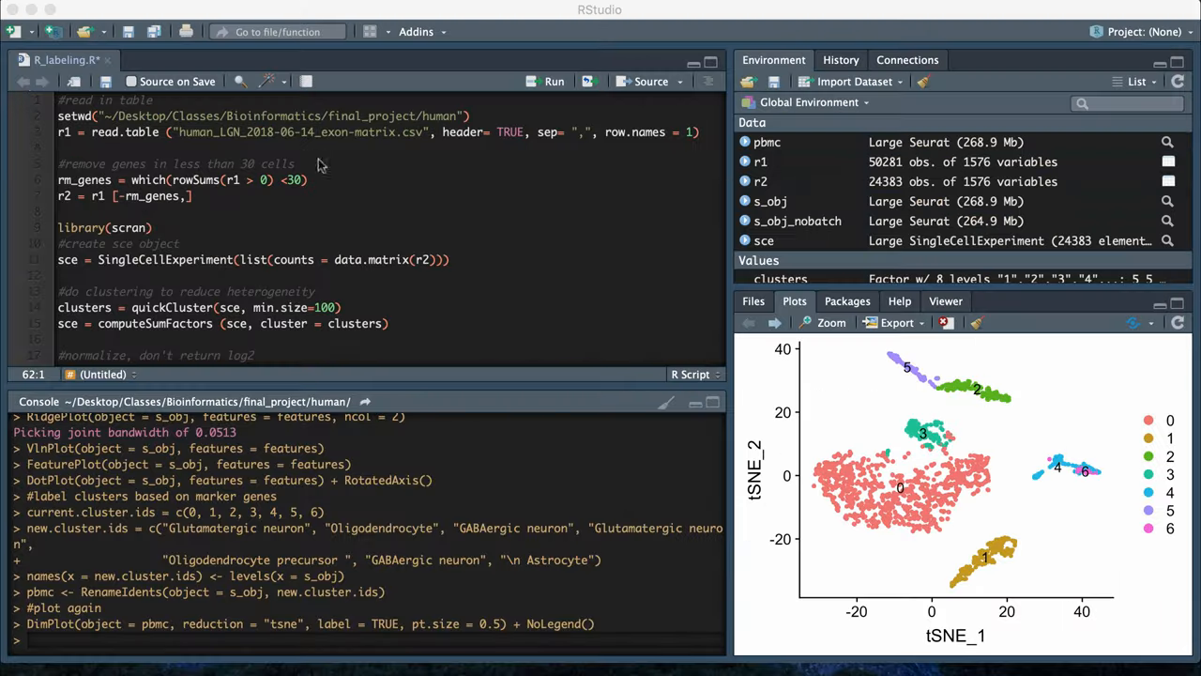
mouse_move(584, 281)
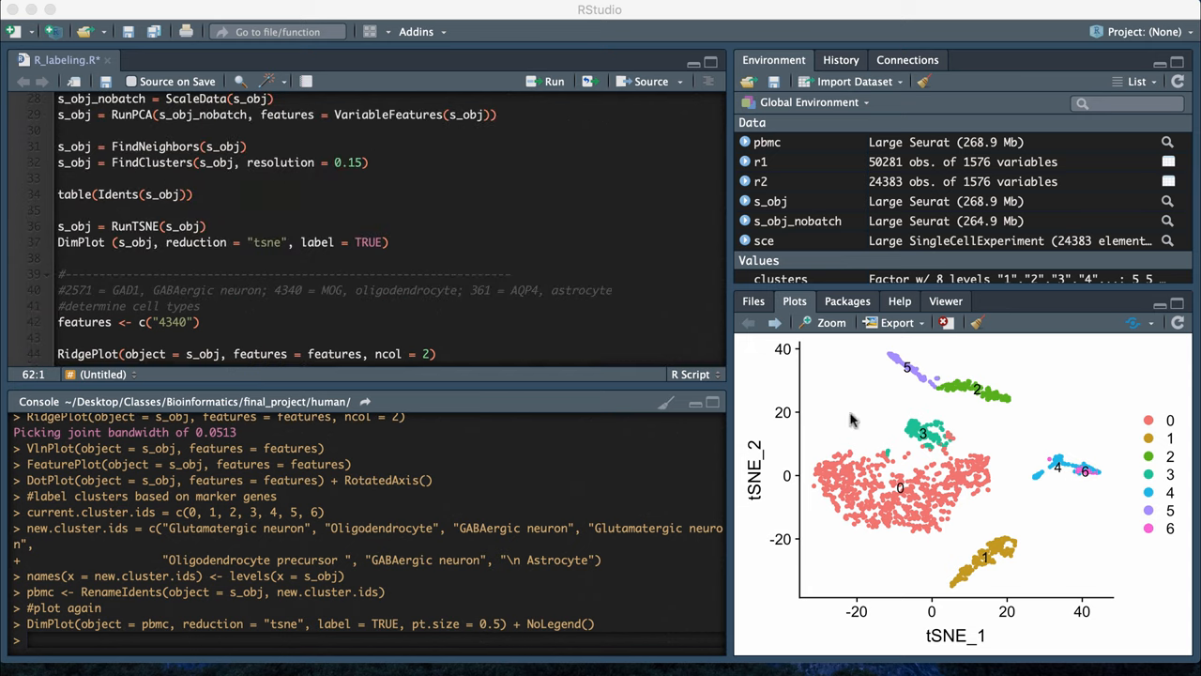
- Scroll R_labeling.R down to the features <- c("4340") marker-gene line
scroll(down, 3)
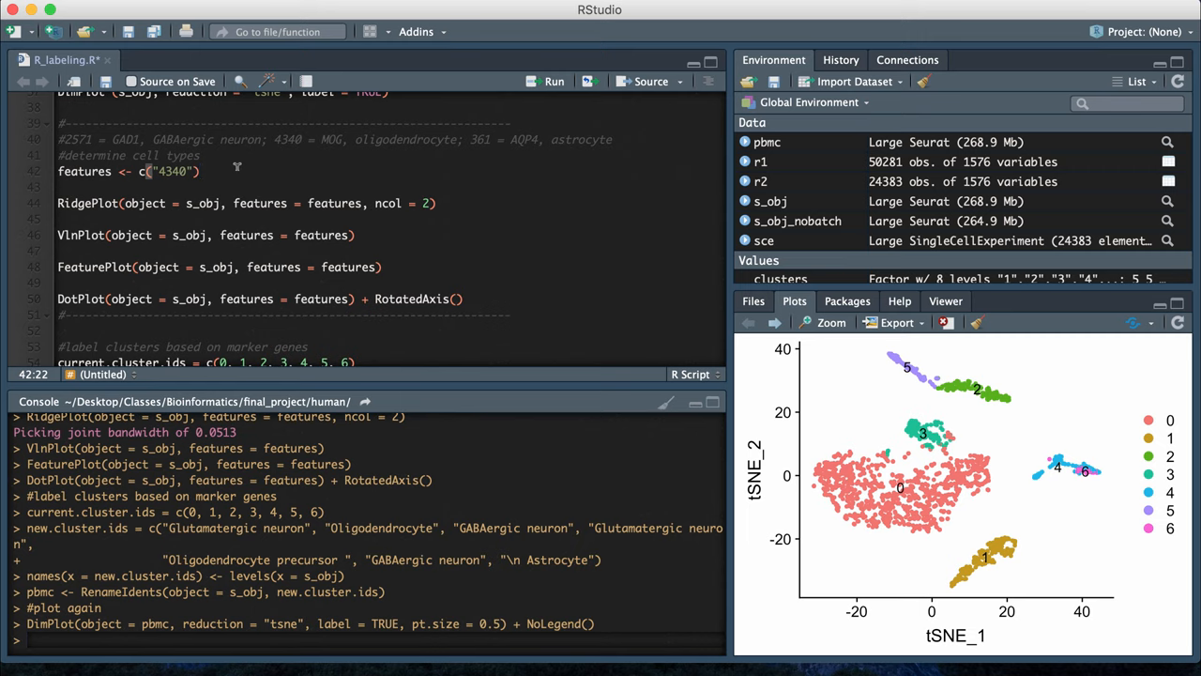
- Change the features marker from gene 4340 to 2571 (GAD1)
text(2571)
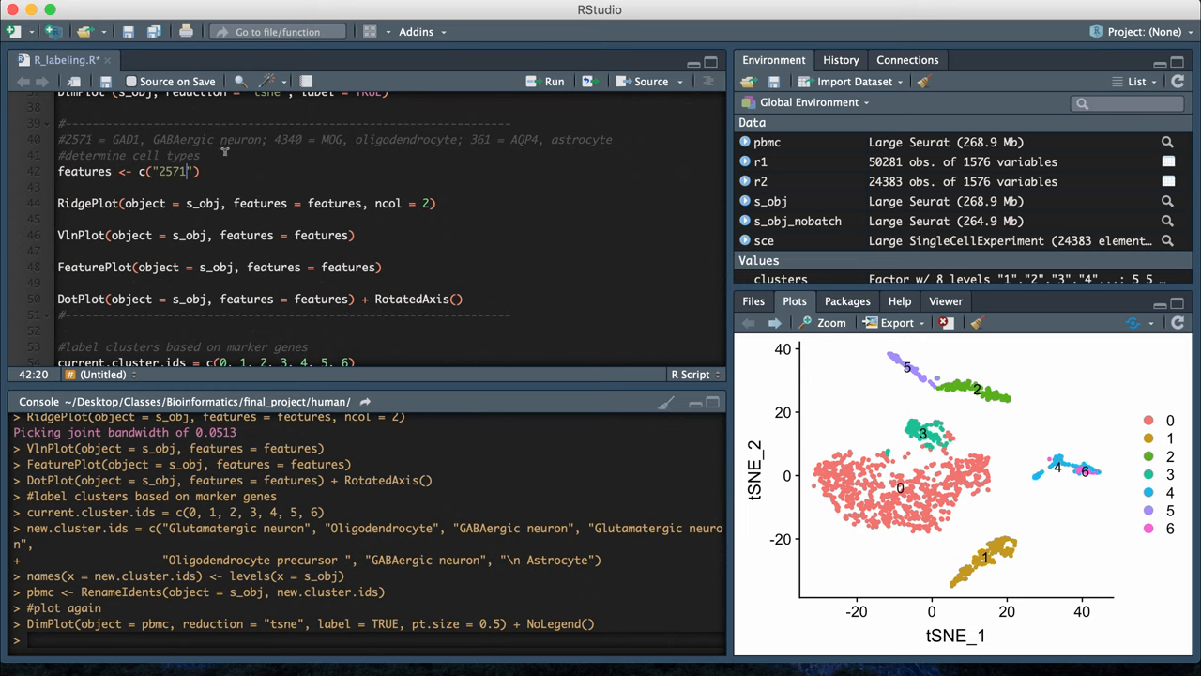
mouse_move(245, 170)
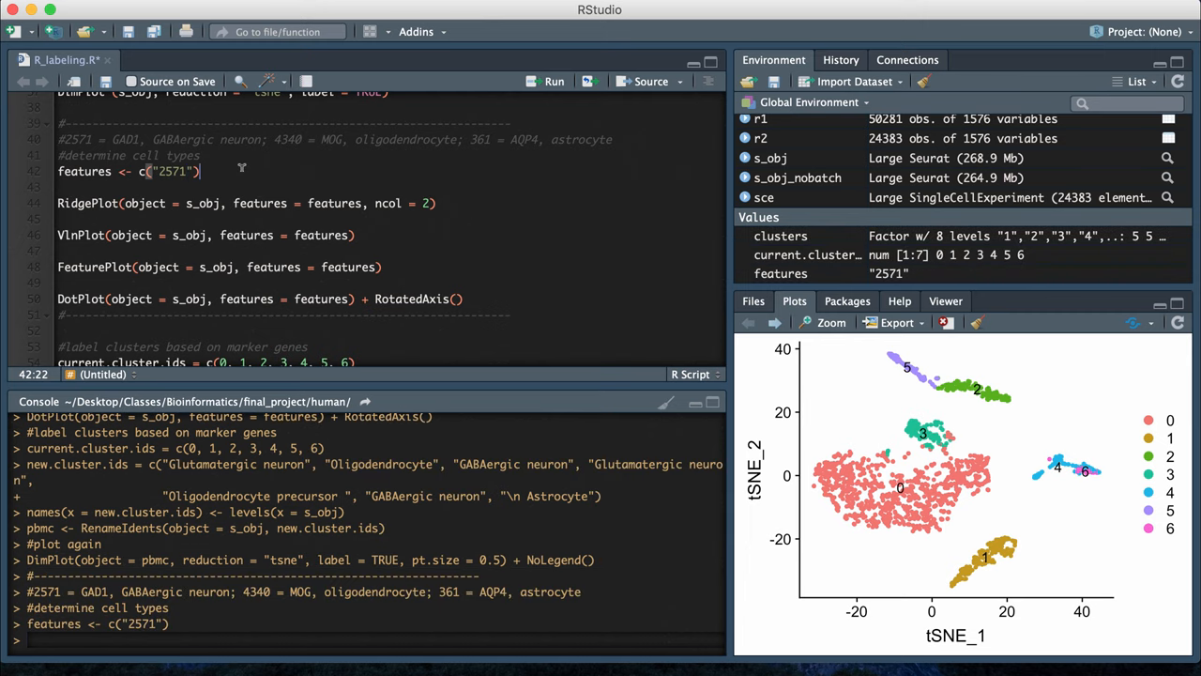
mouse_move(118, 282)
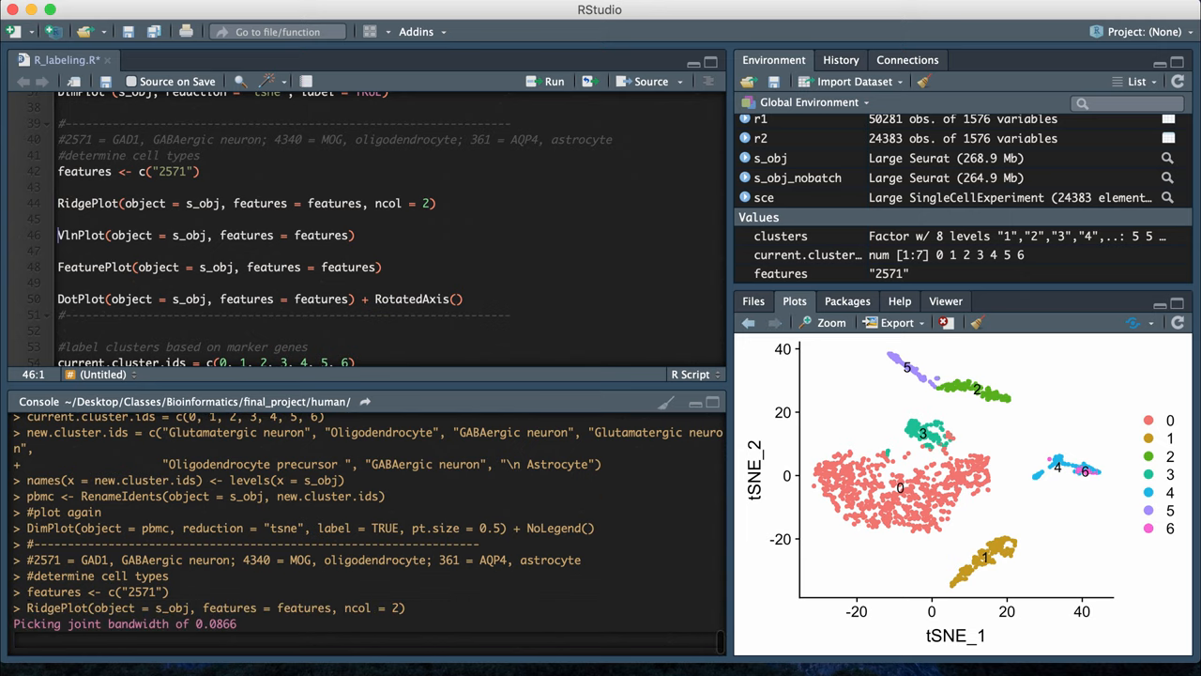
- Draw the 2571 dot plot, then step back past the violin plot to the ridge plot
click(544, 80)
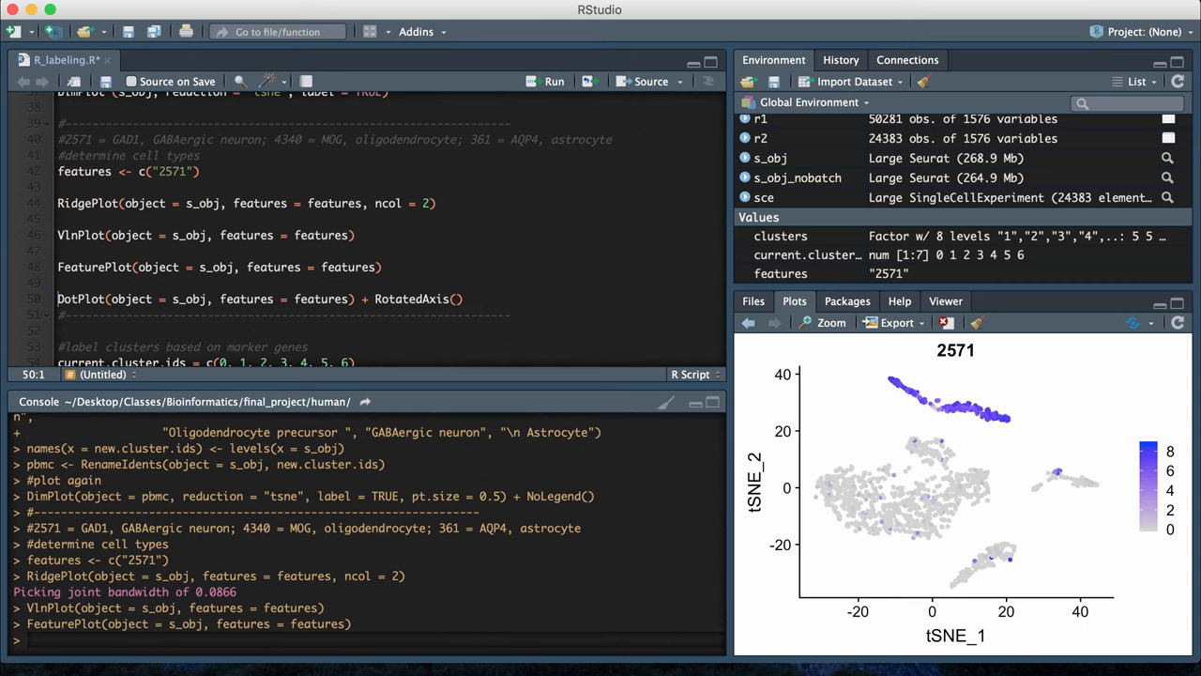
click(545, 81)
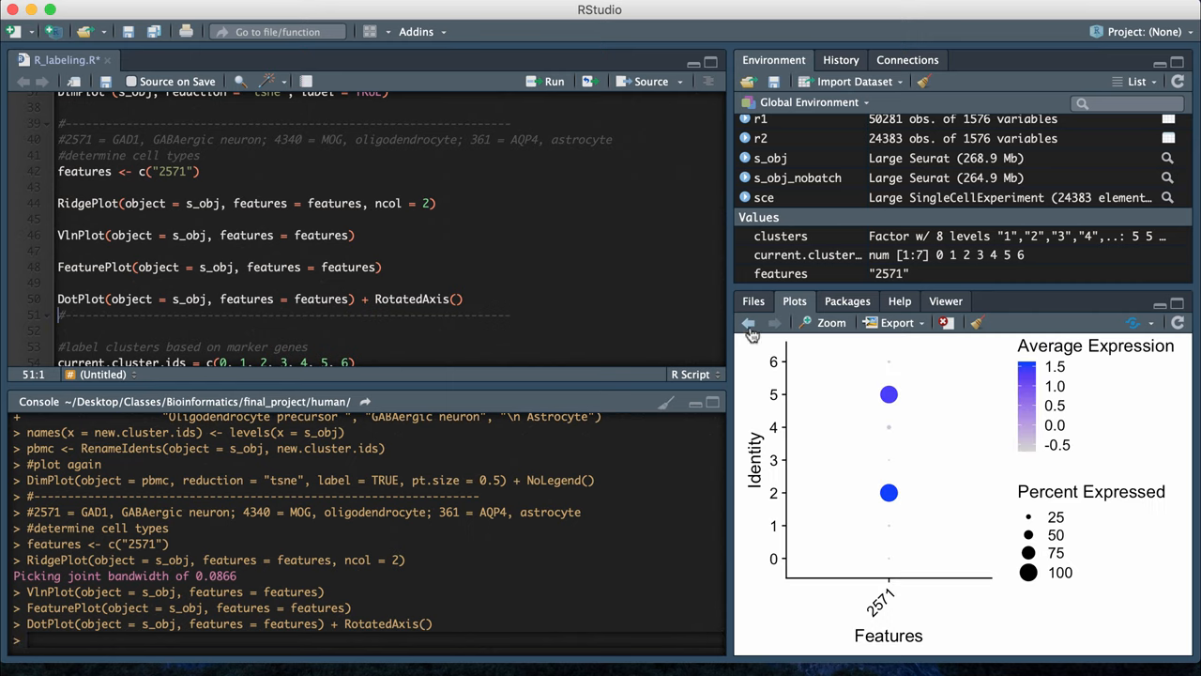
click(748, 322)
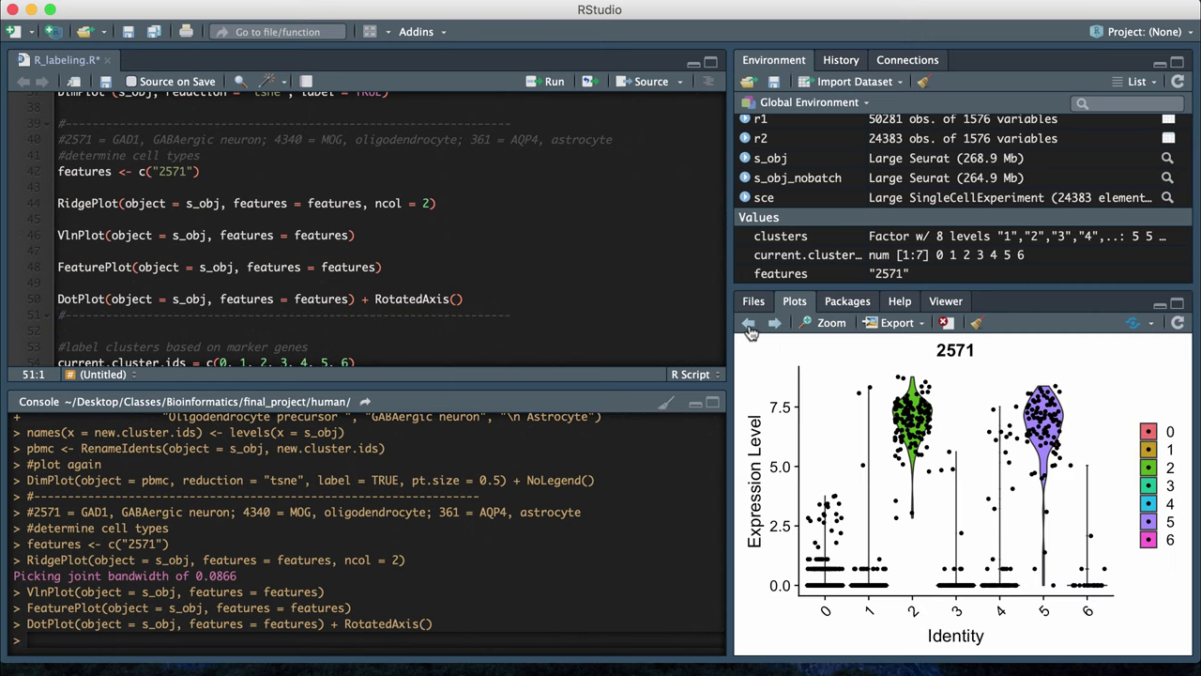
click(822, 322)
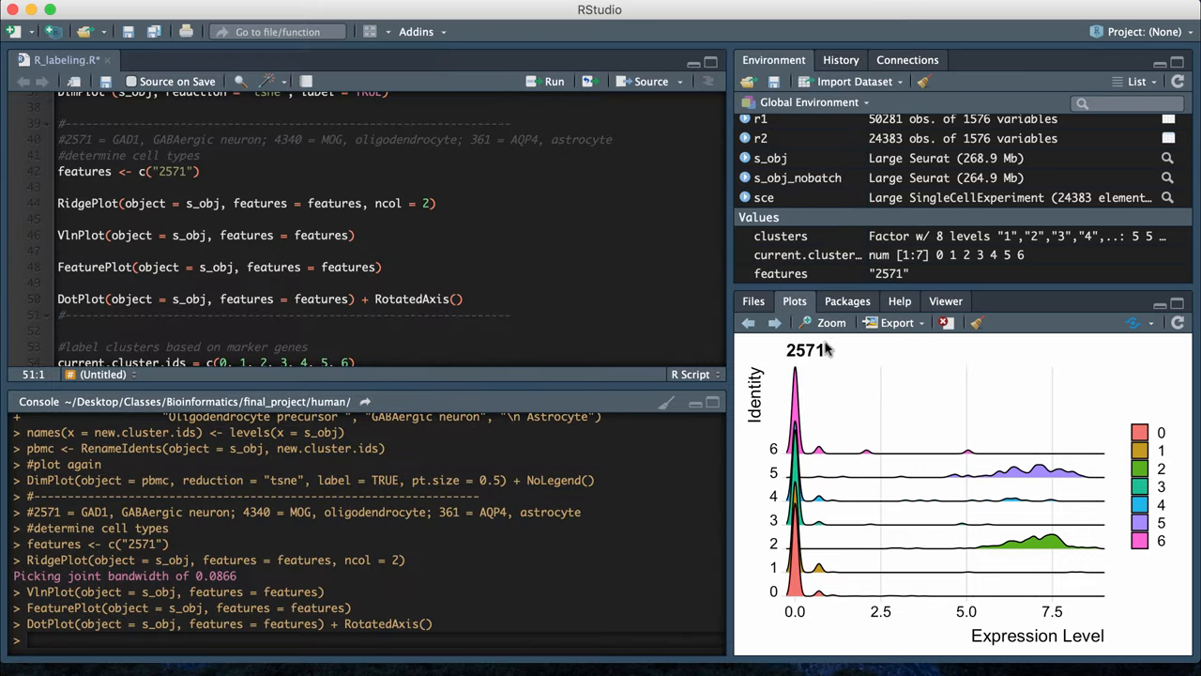
mouse_move(813, 369)
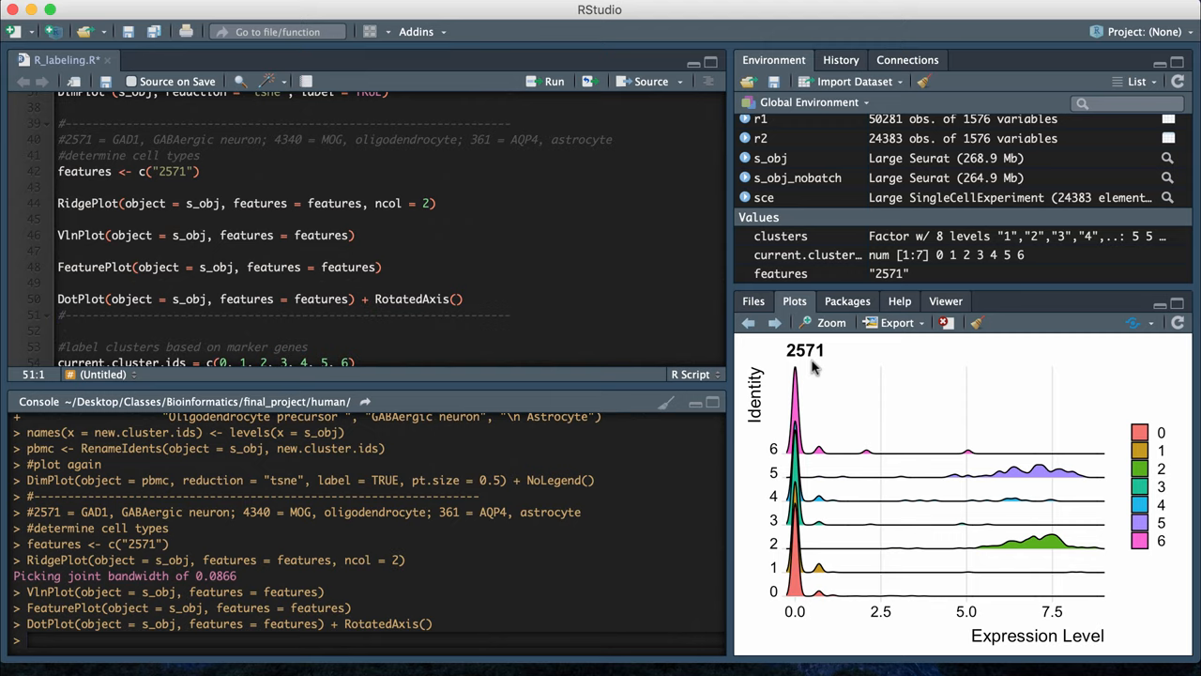
mouse_move(646, 276)
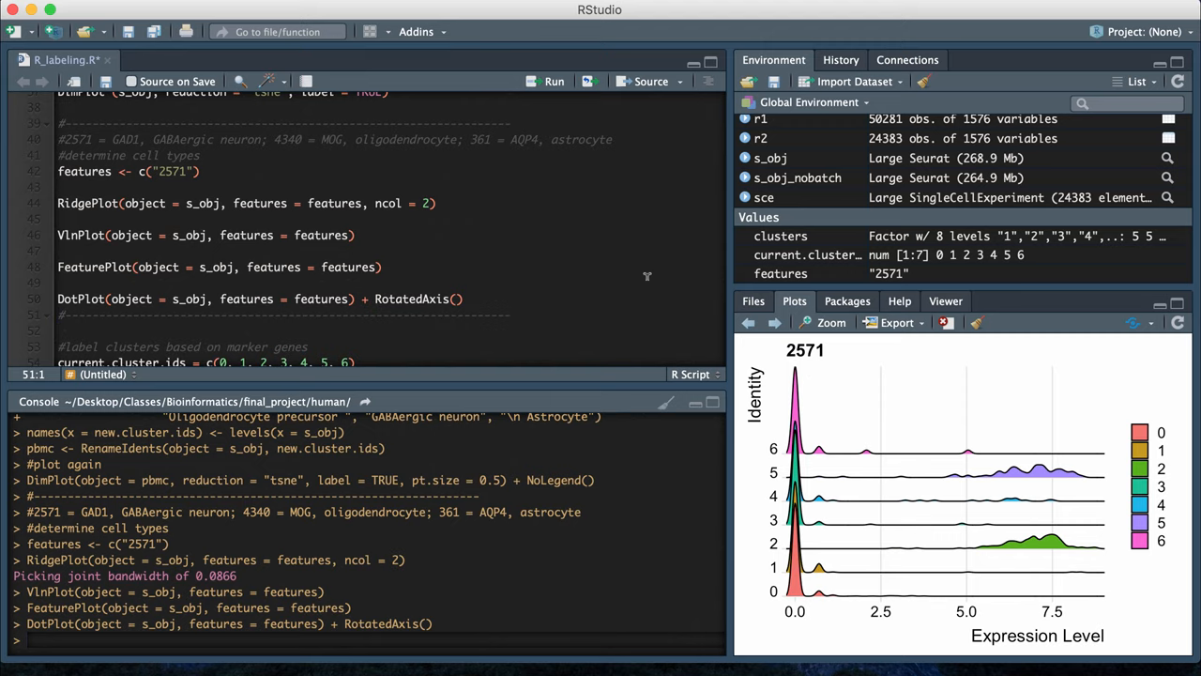
- Inspect the 2571 ridge plot in Plot Zoom, then close the zoom window
click(824, 322)
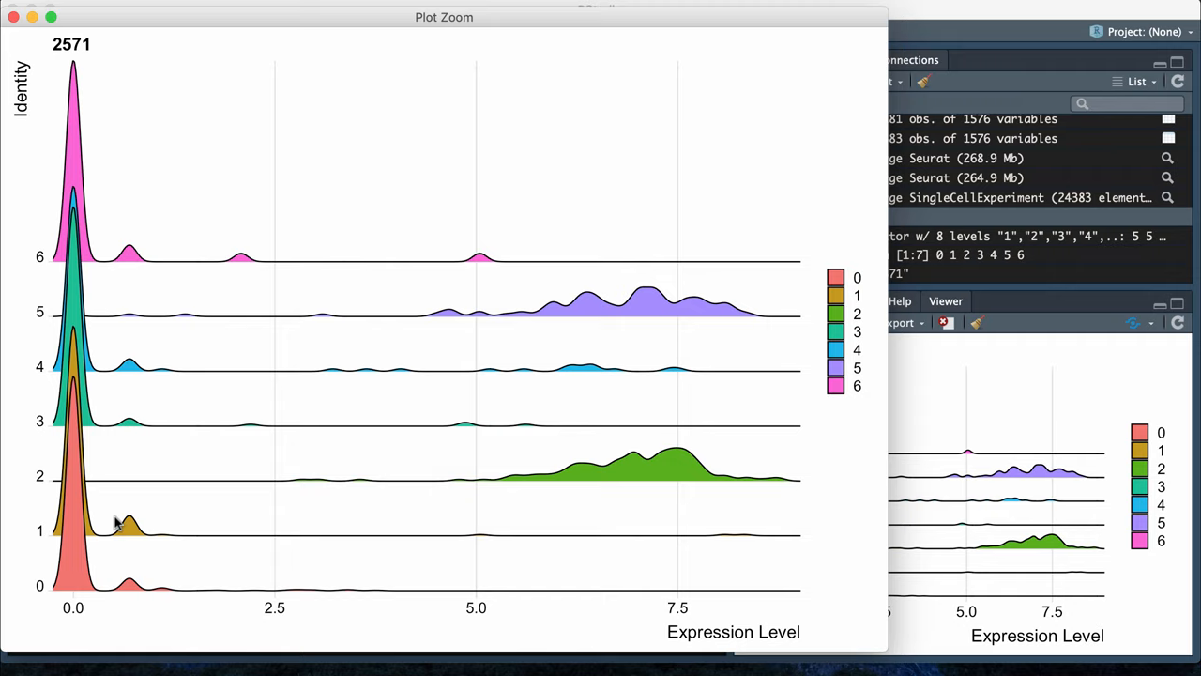
mouse_move(433, 462)
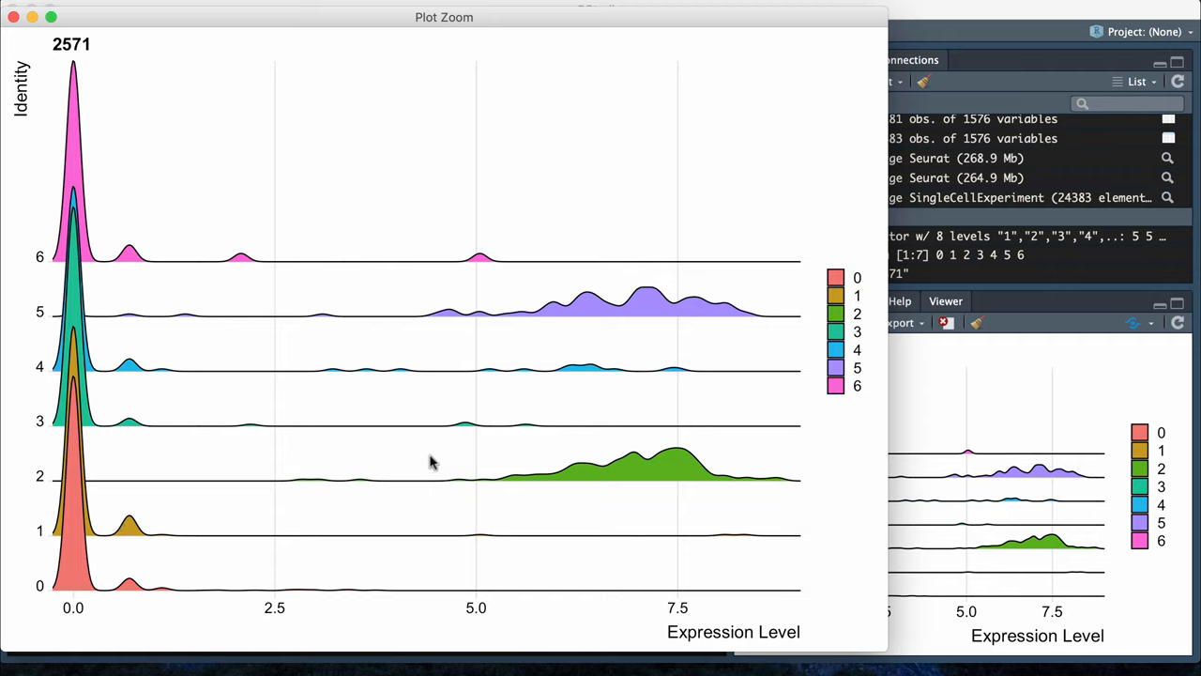
mouse_move(184, 193)
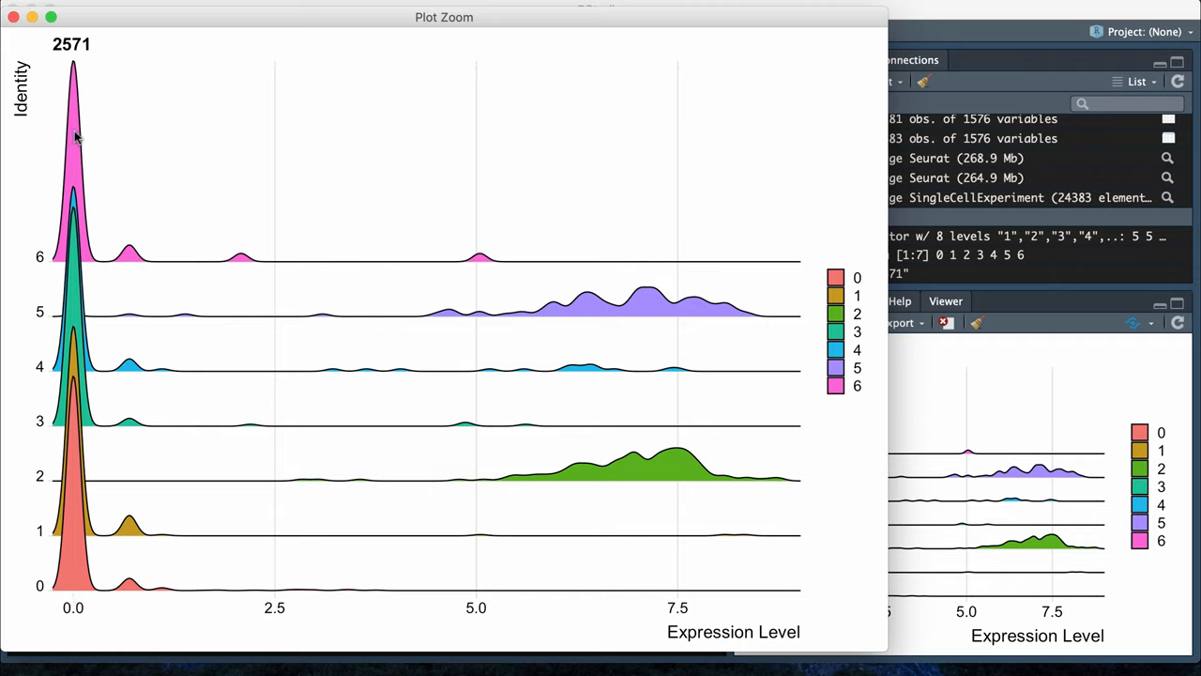
mouse_move(68, 586)
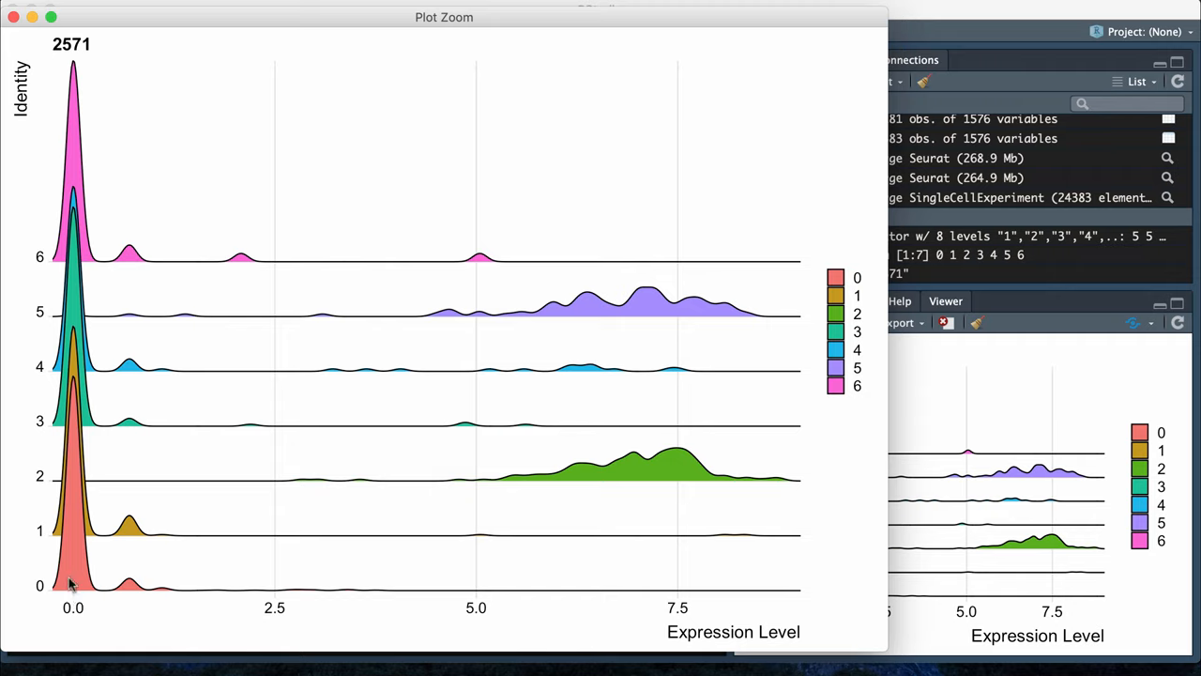
mouse_move(684, 488)
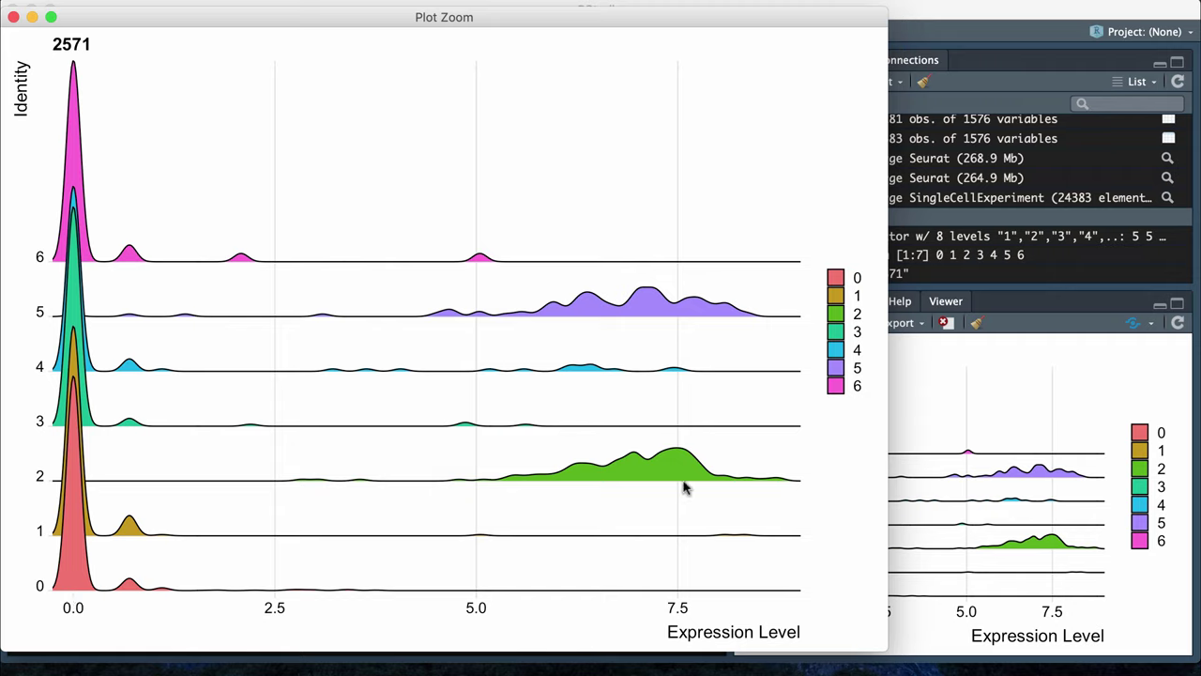
mouse_move(563, 302)
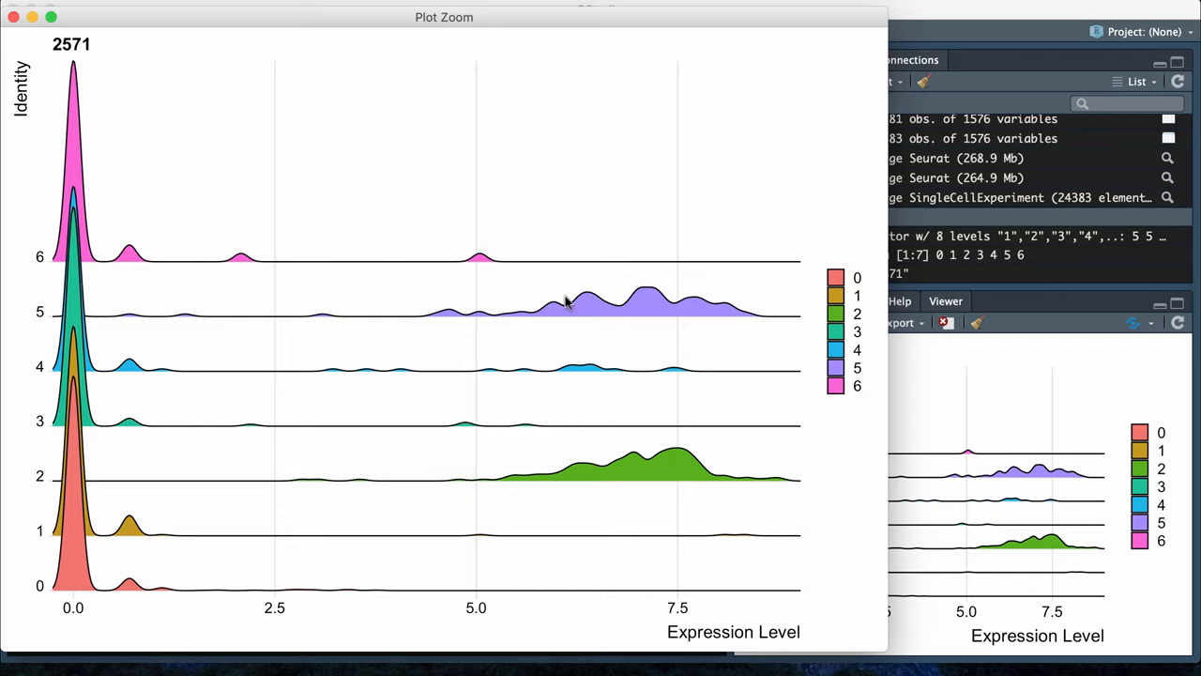
mouse_move(378, 470)
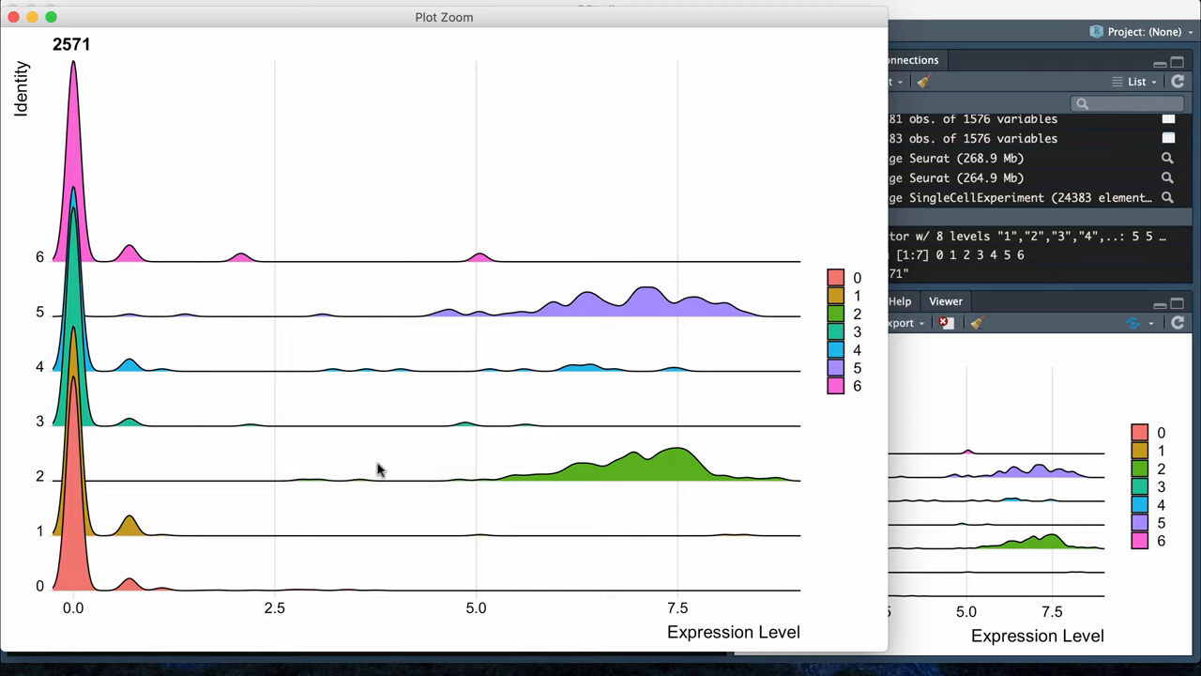
mouse_move(120, 132)
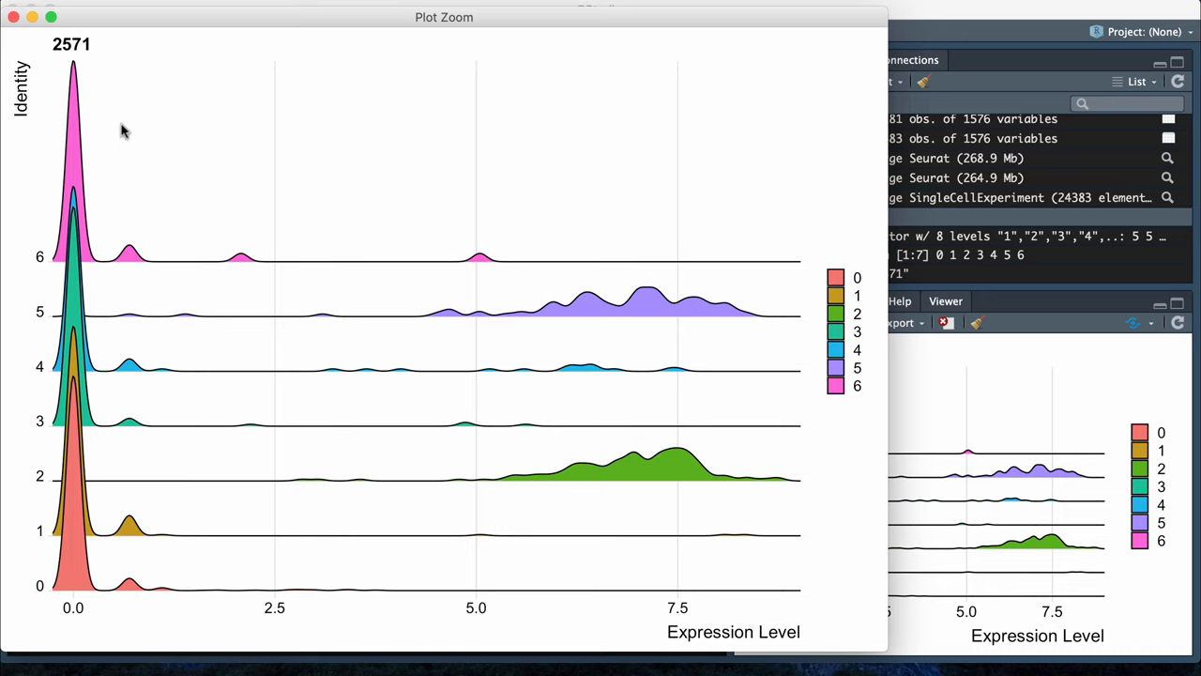
mouse_move(16, 20)
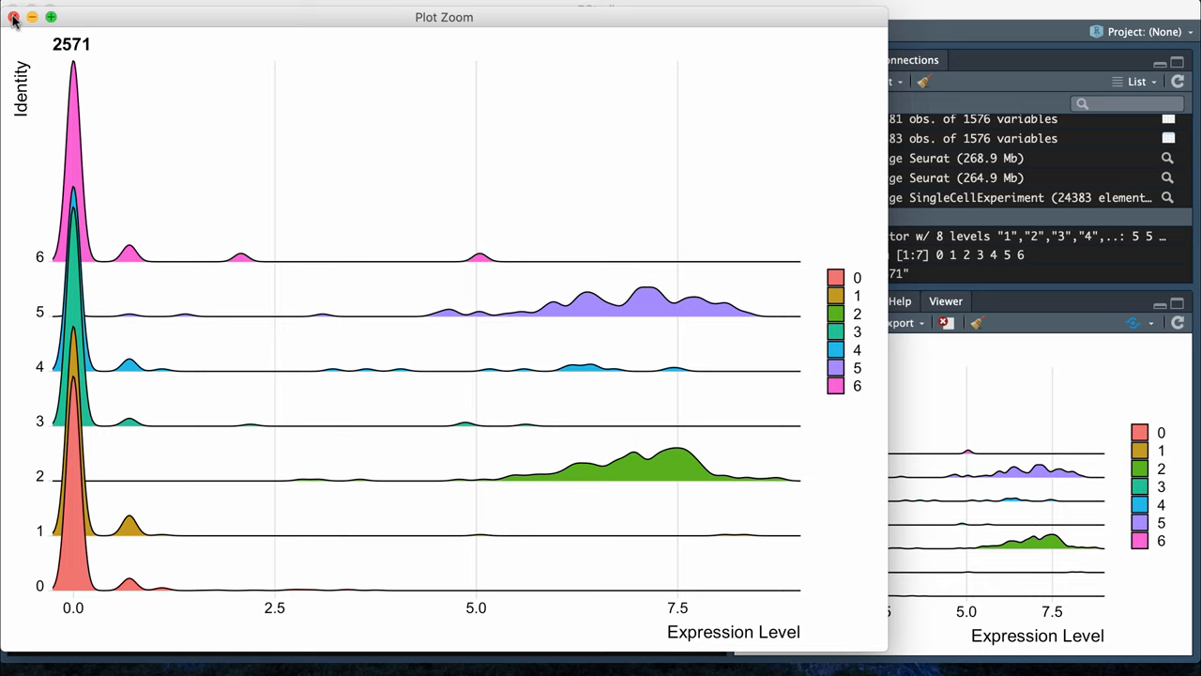
click(11, 17)
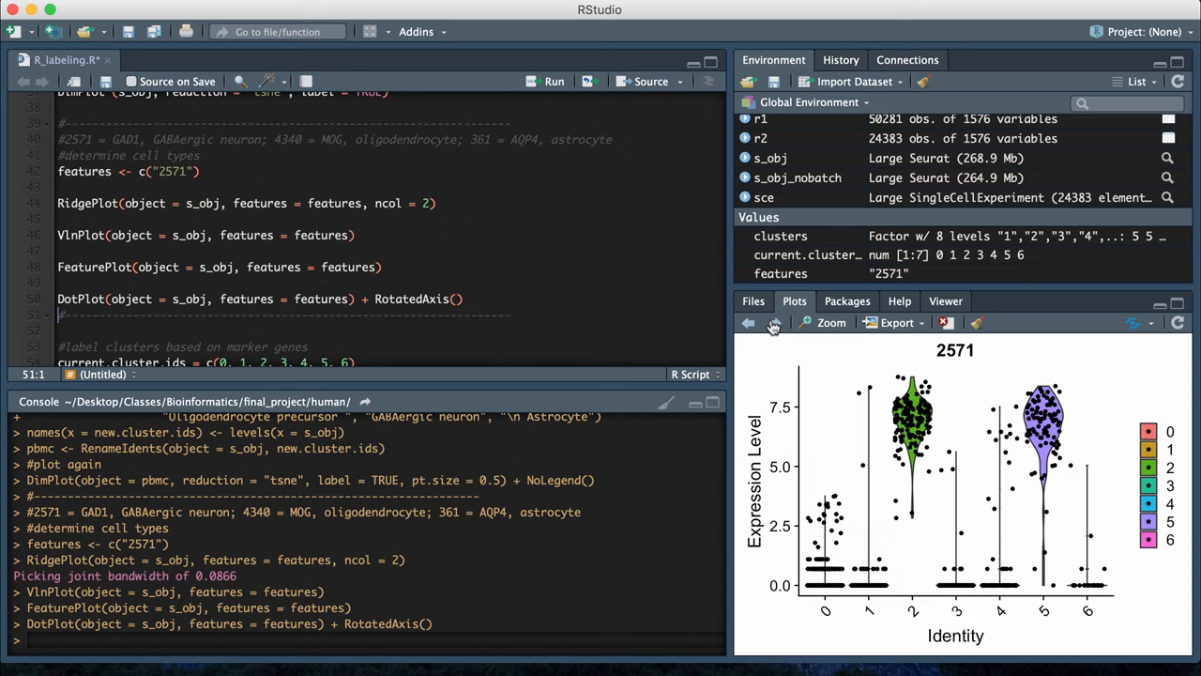
- Inspect the 2571 violin plot in Plot Zoom, then close the zoom window
click(830, 322)
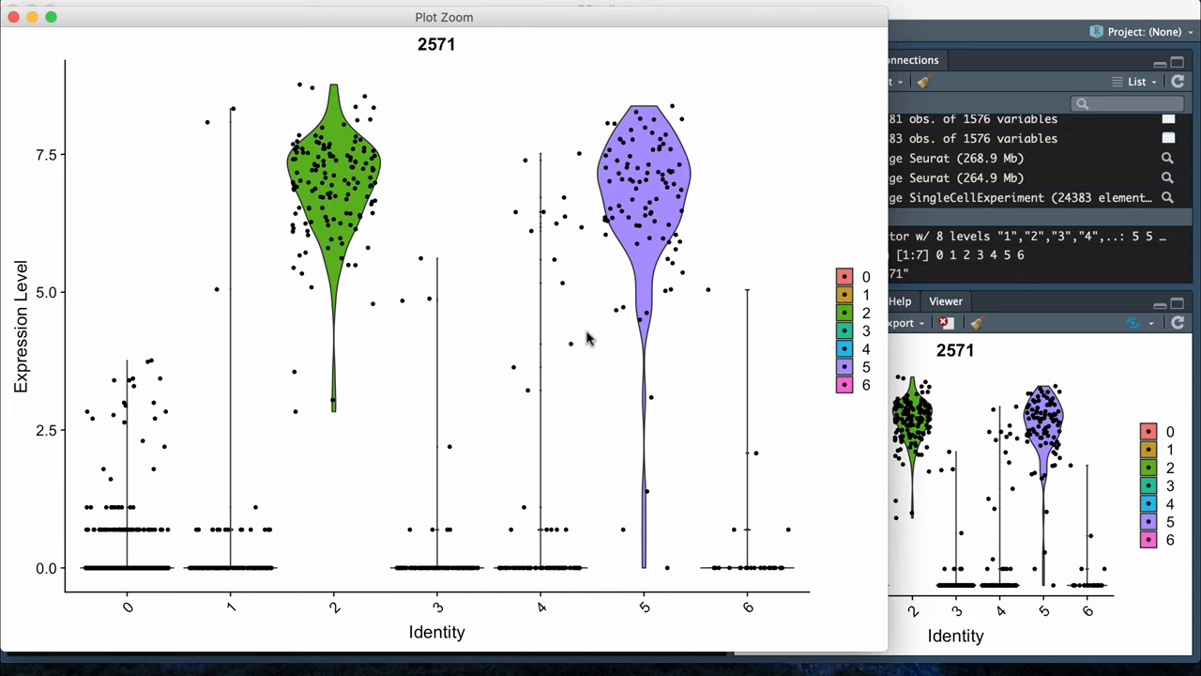
mouse_move(292, 187)
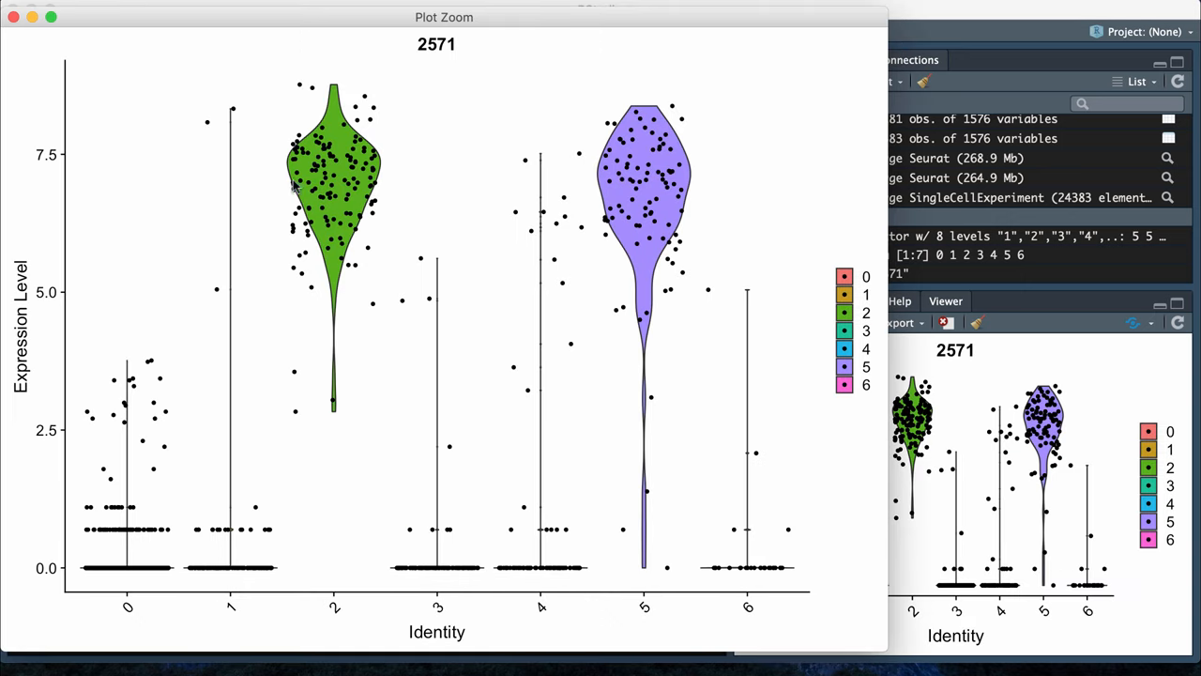
mouse_move(155, 204)
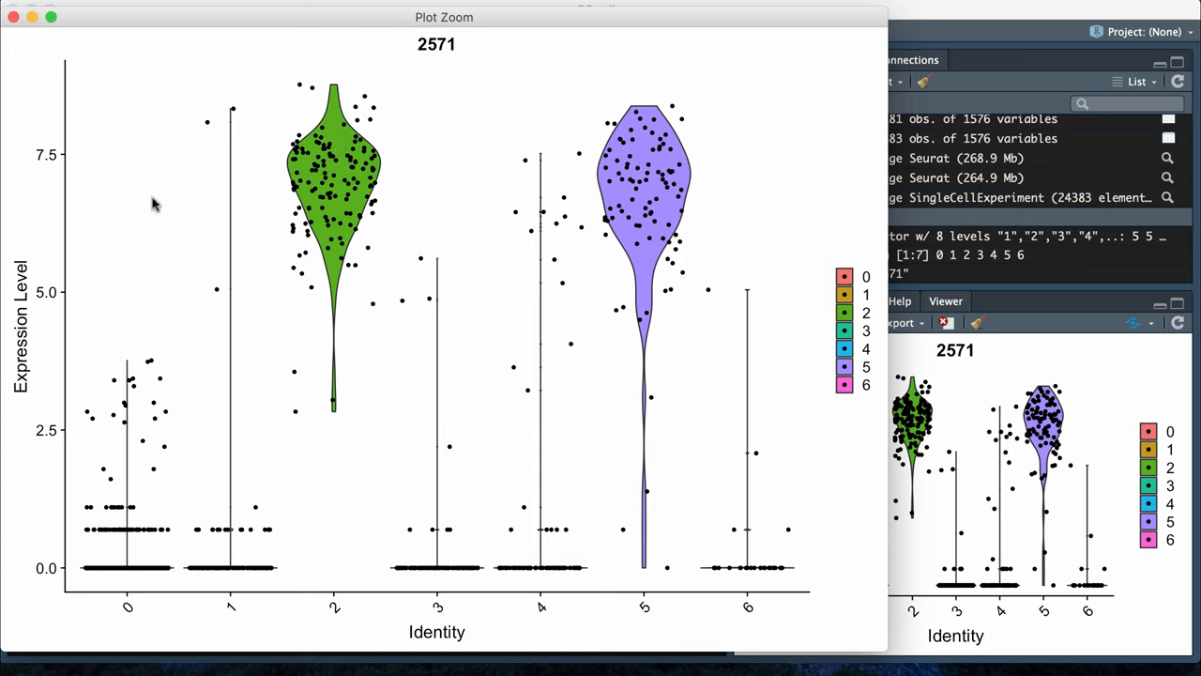
mouse_move(760, 313)
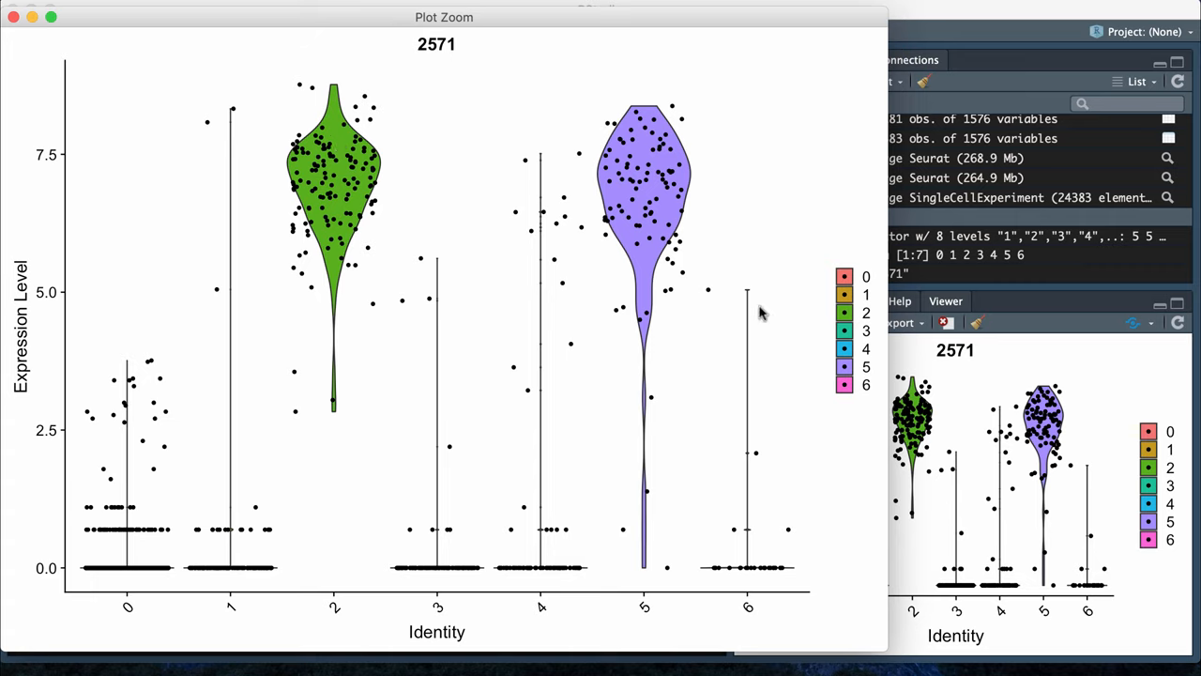
mouse_move(12, 16)
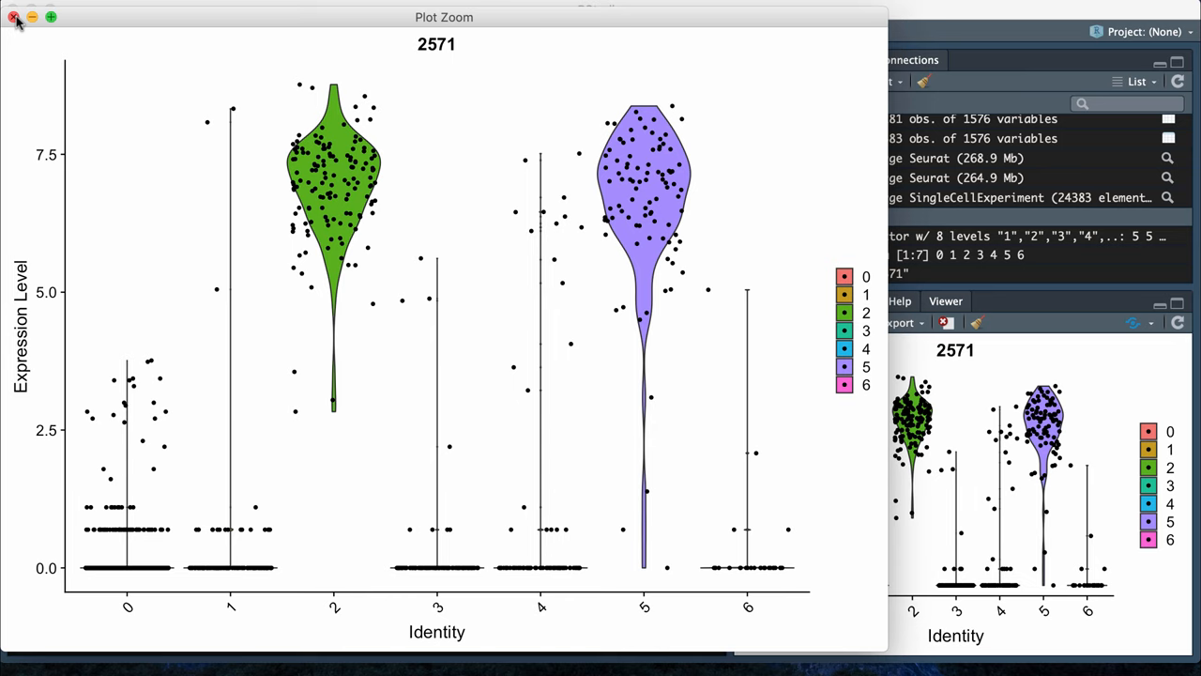
click(13, 15)
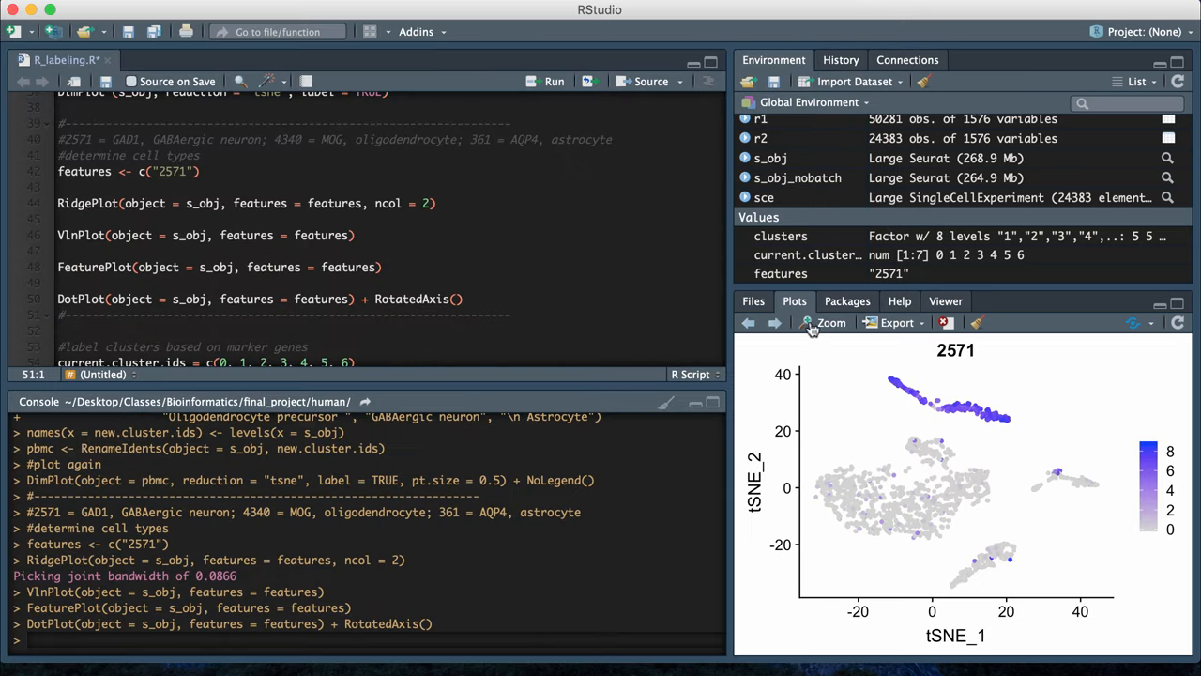
- Open the t-SNE feature plot of gene 2571 in Plot Zoom
click(831, 322)
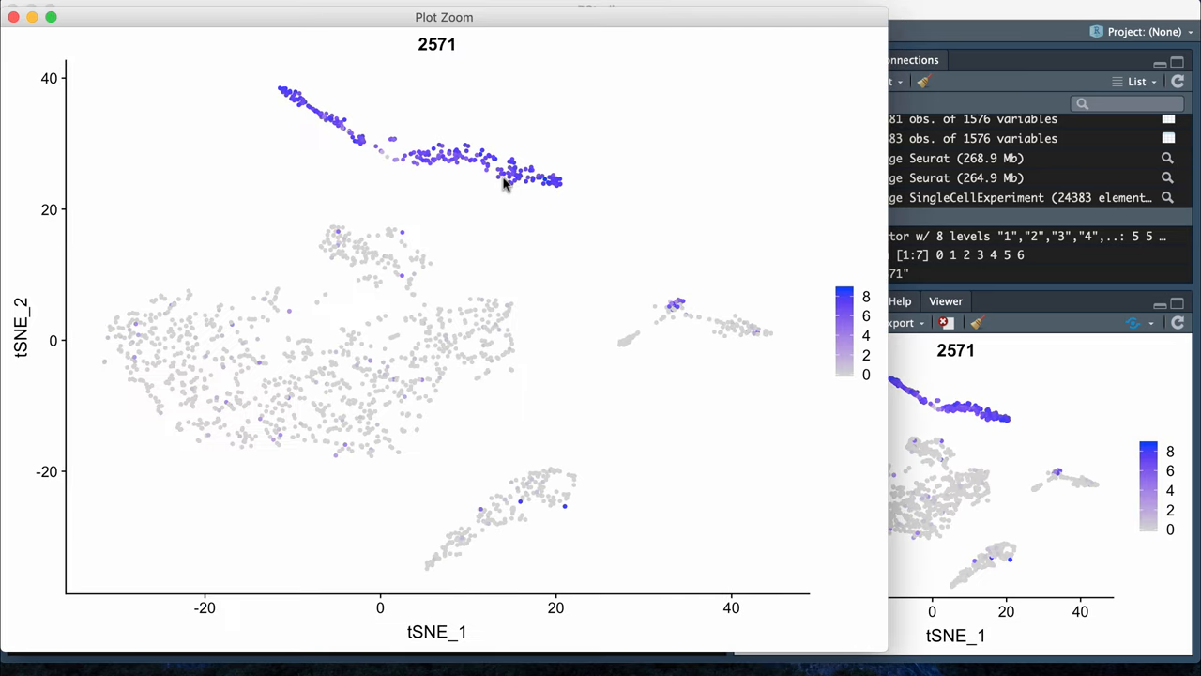
mouse_move(484, 175)
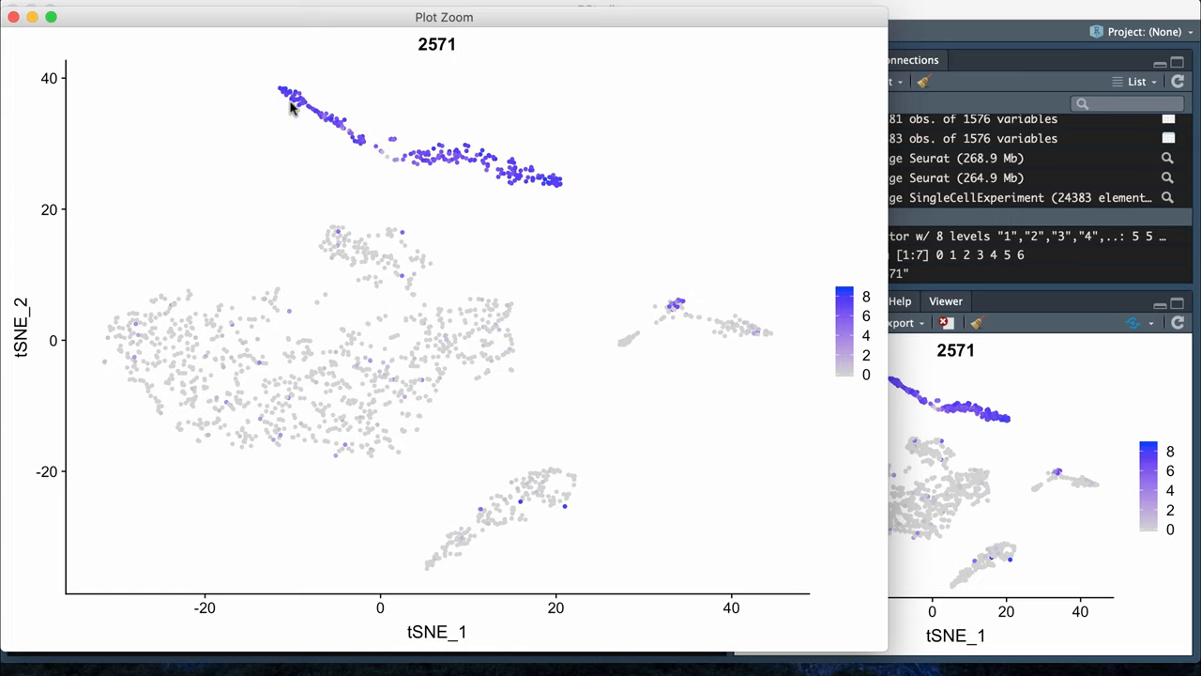
mouse_move(511, 150)
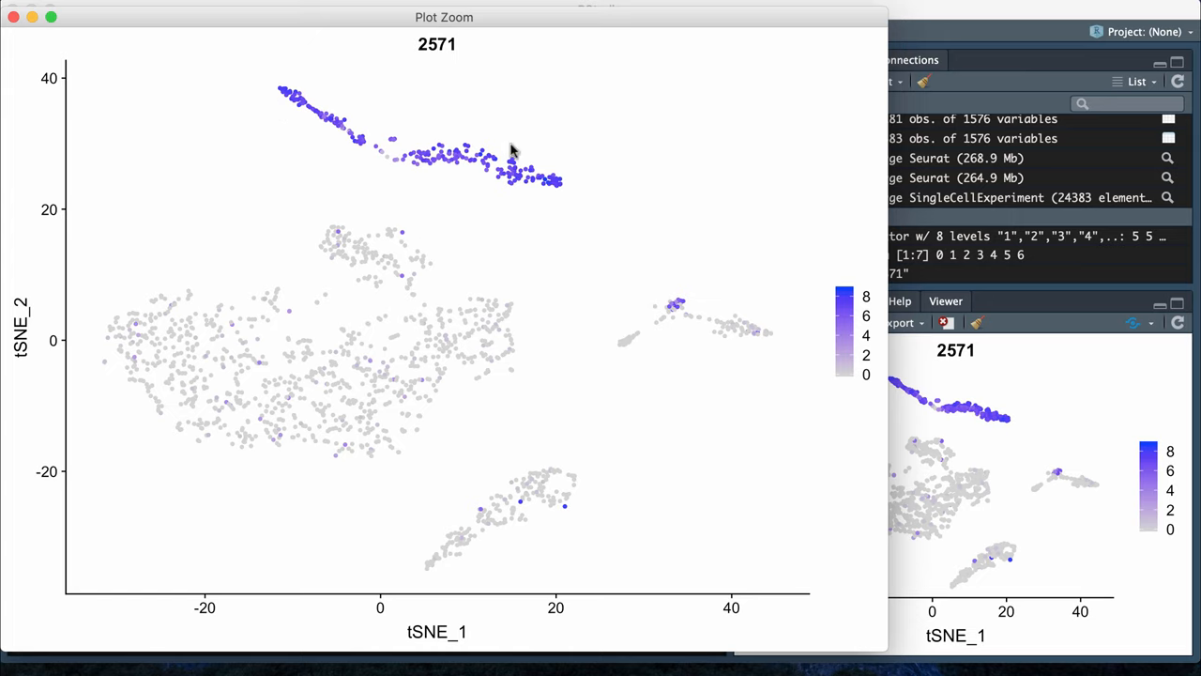
mouse_move(288, 131)
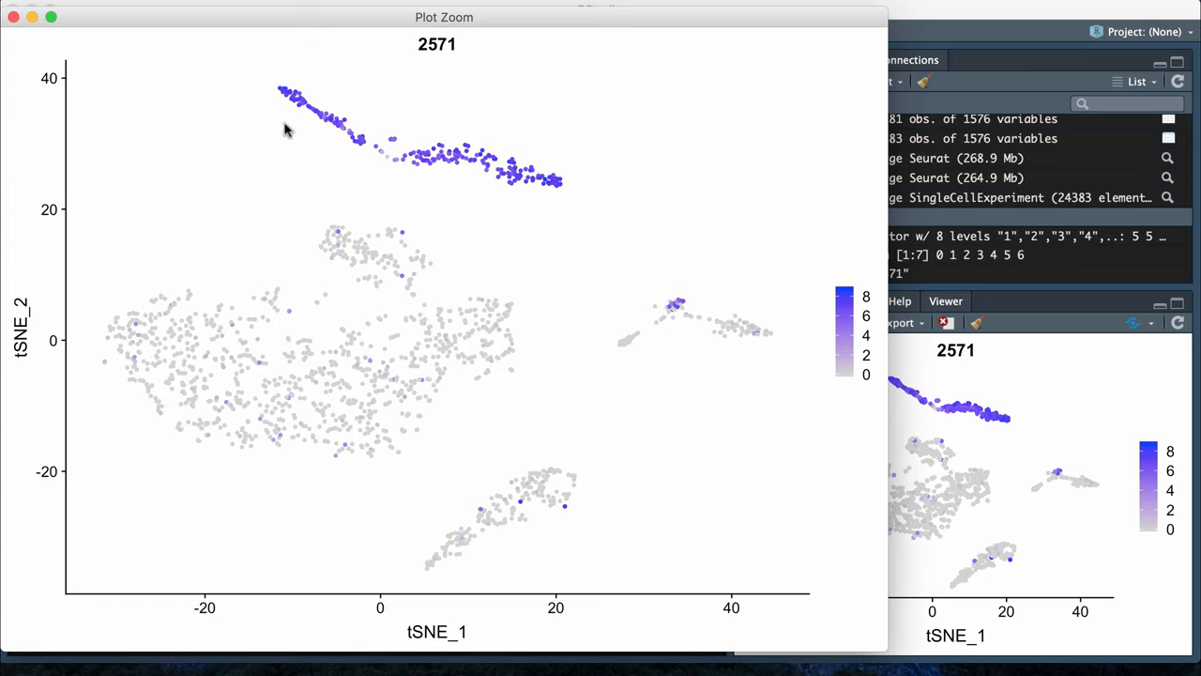
mouse_move(466, 403)
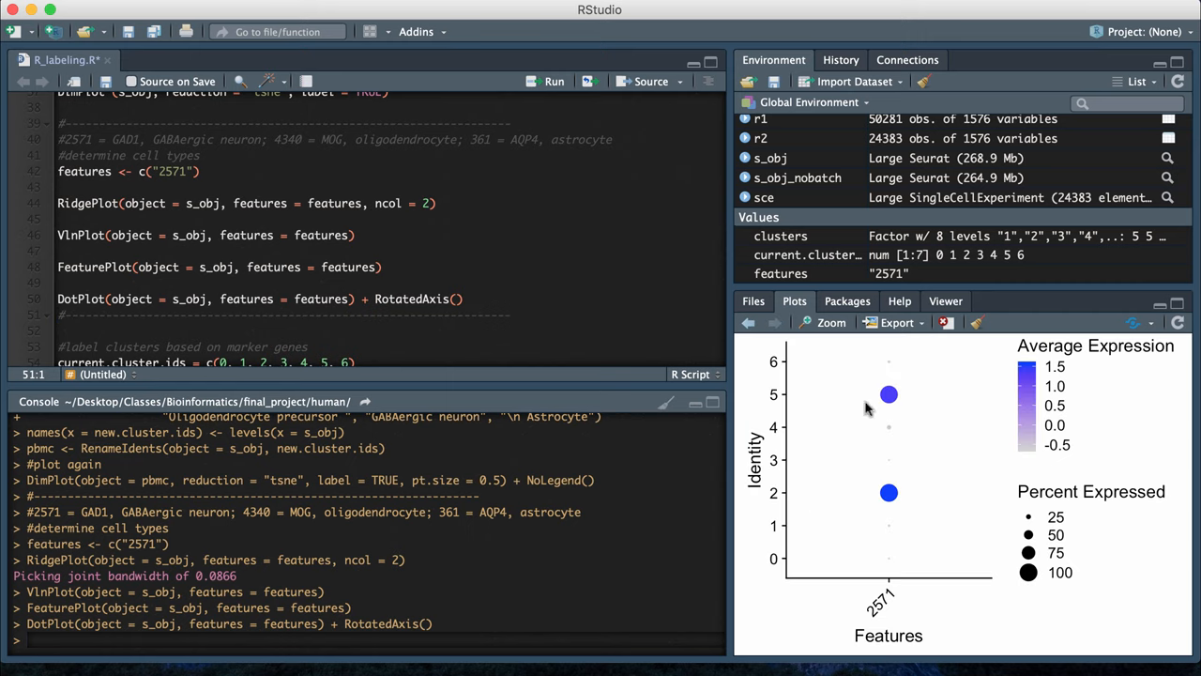
mouse_move(1030, 595)
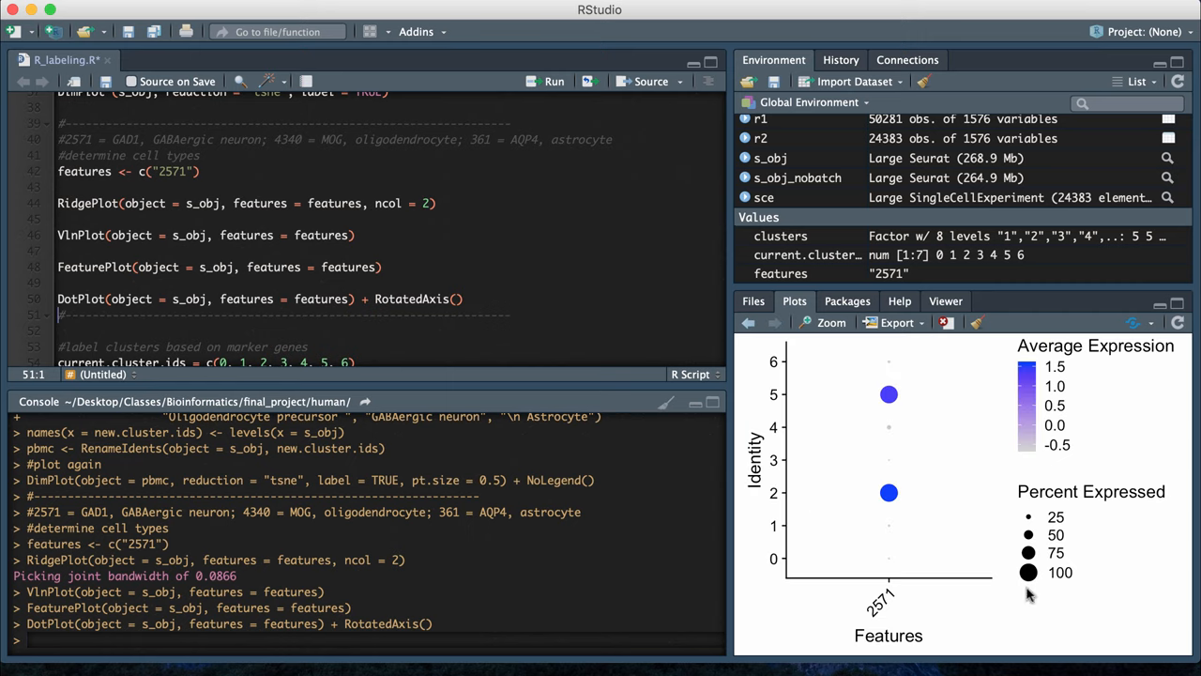
mouse_move(981, 399)
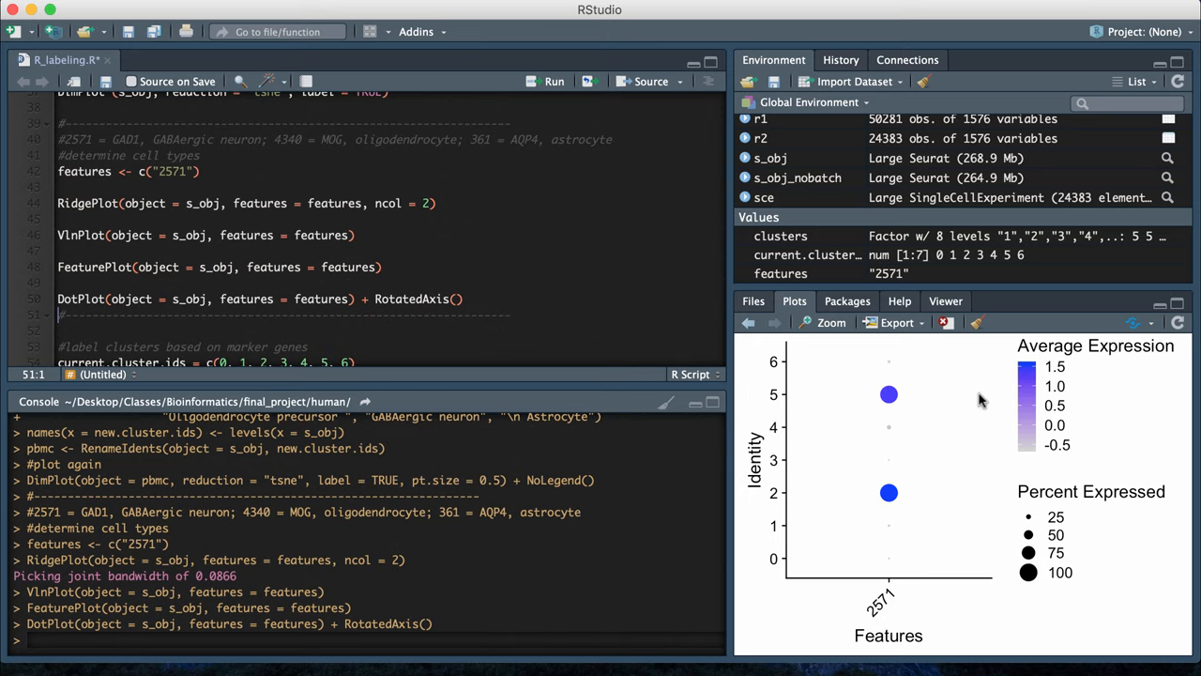
mouse_move(853, 479)
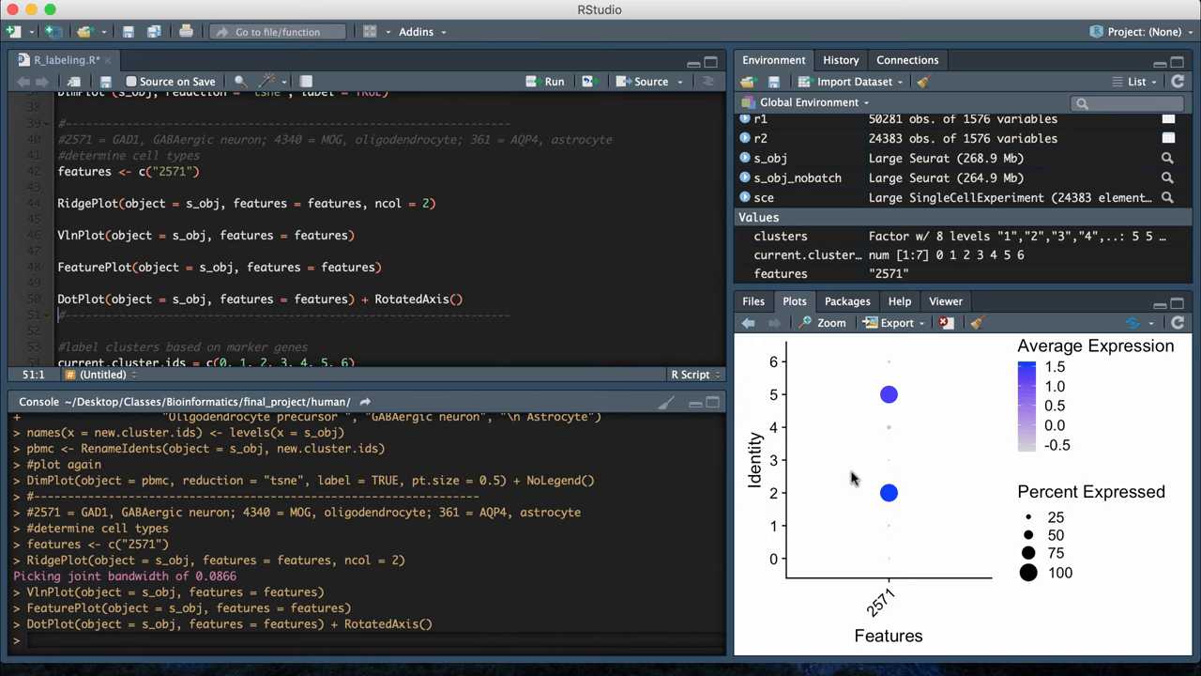
click(830, 322)
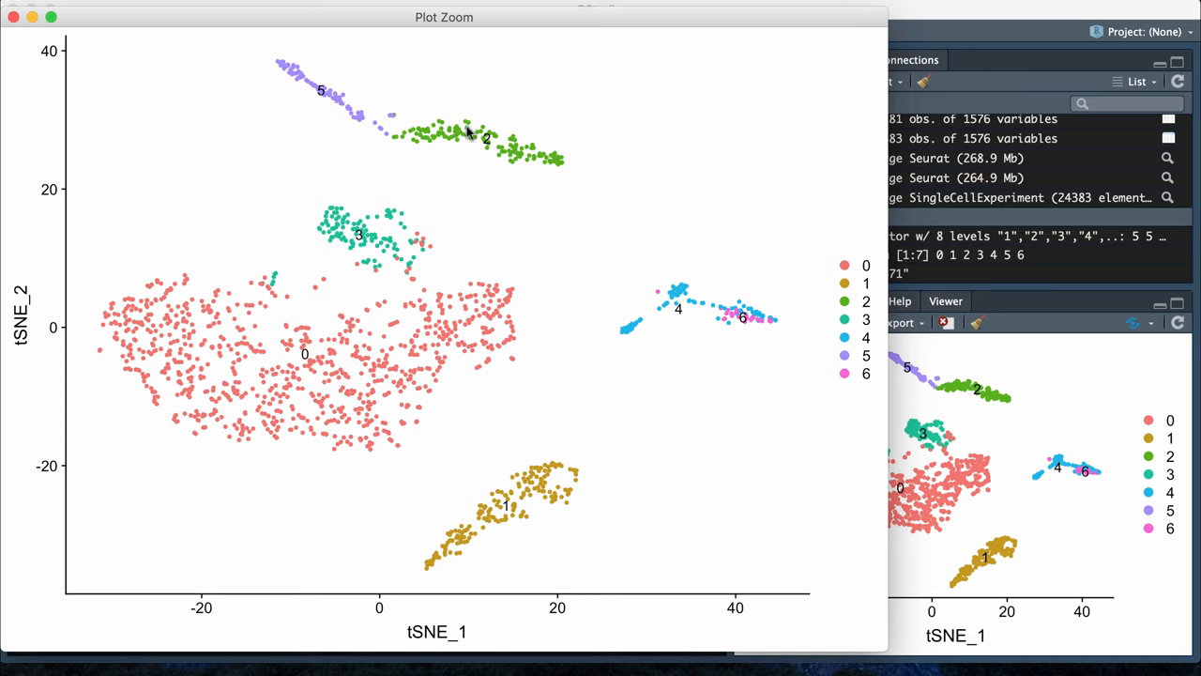
mouse_move(370, 95)
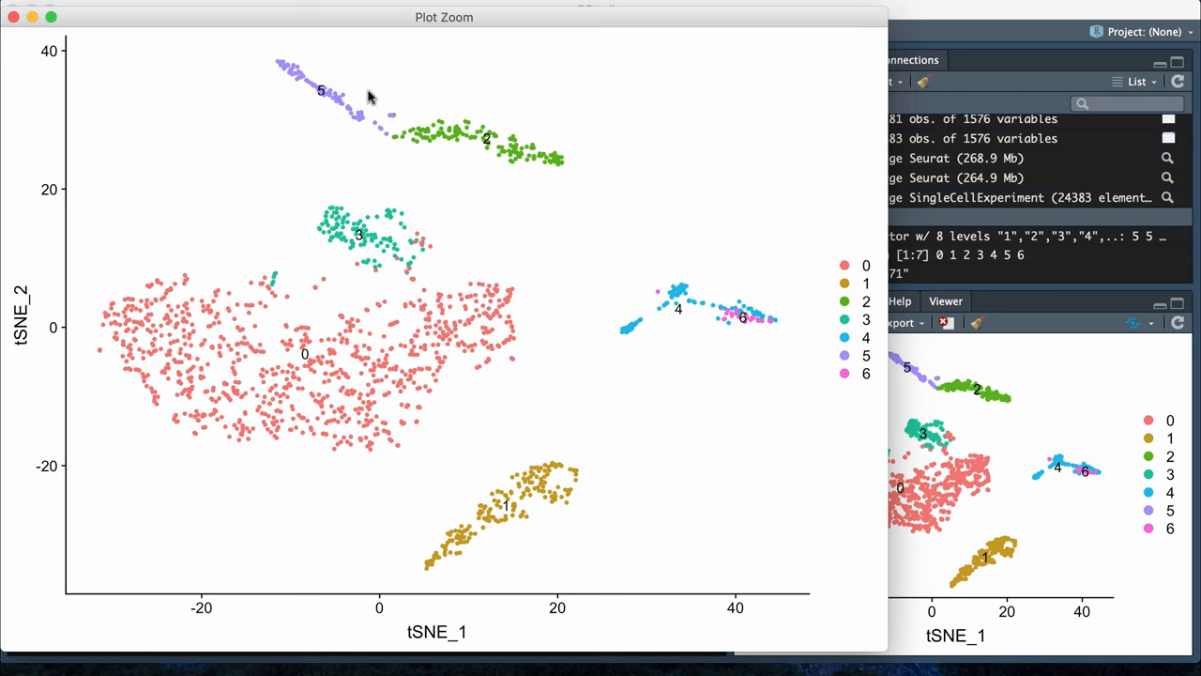
mouse_move(225, 118)
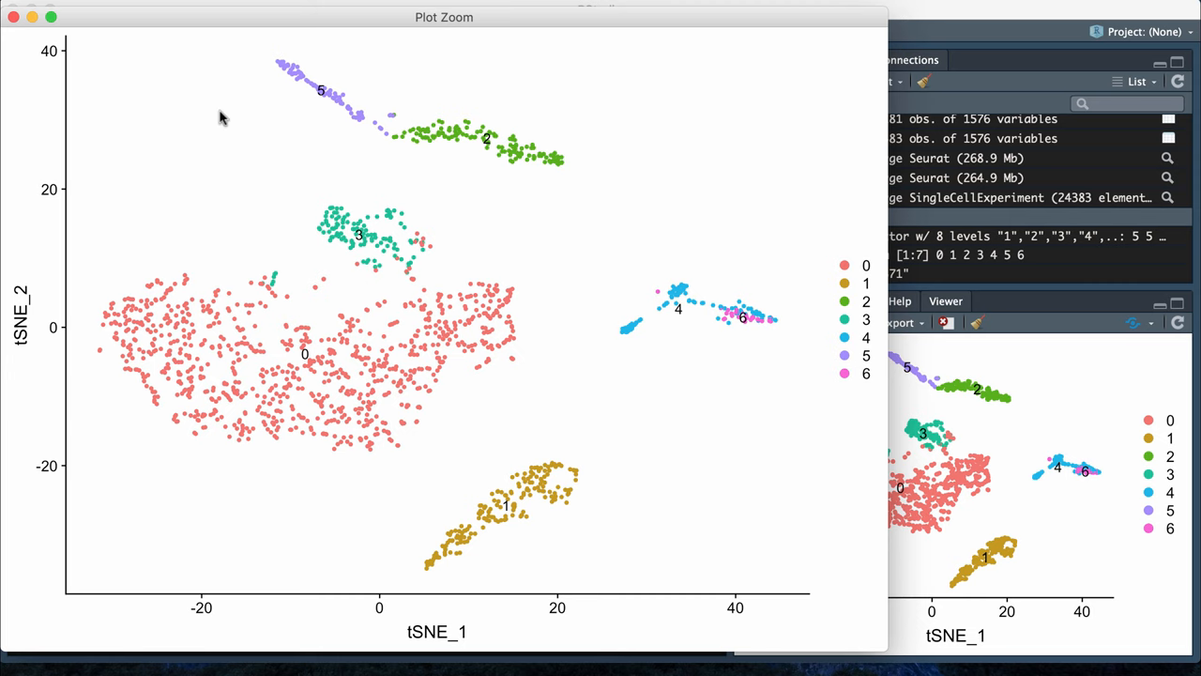
- Close the enlarged t-SNE plot with numbered clusters 0–6
click(13, 17)
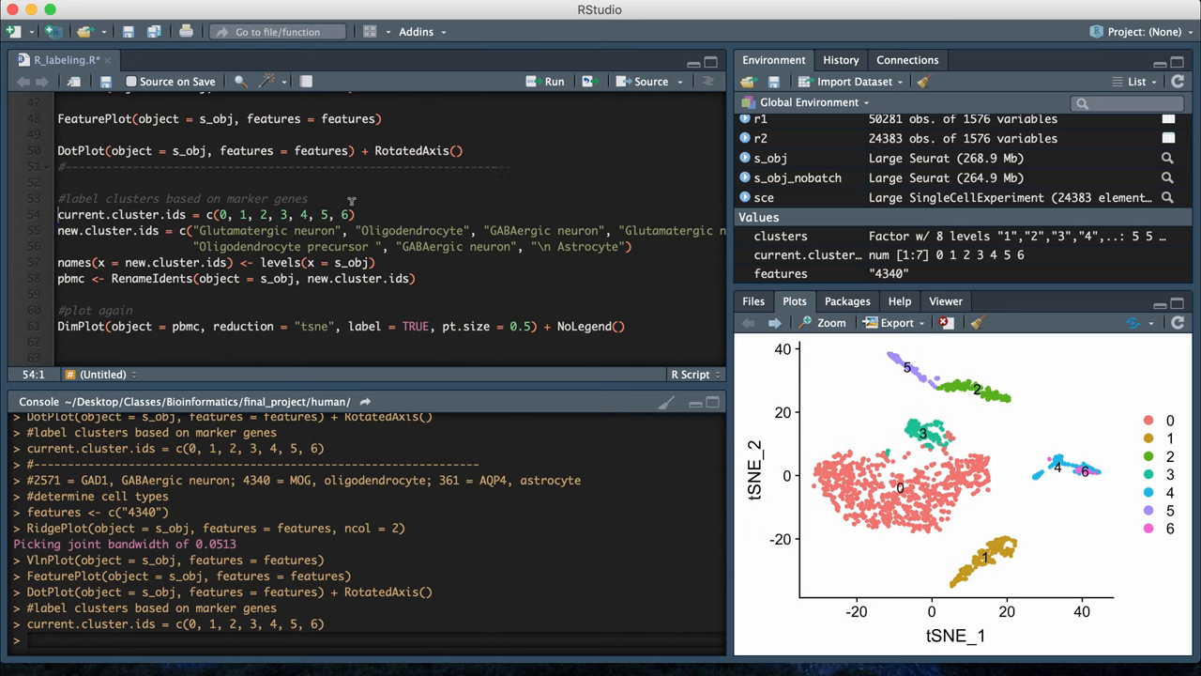
mouse_move(528, 247)
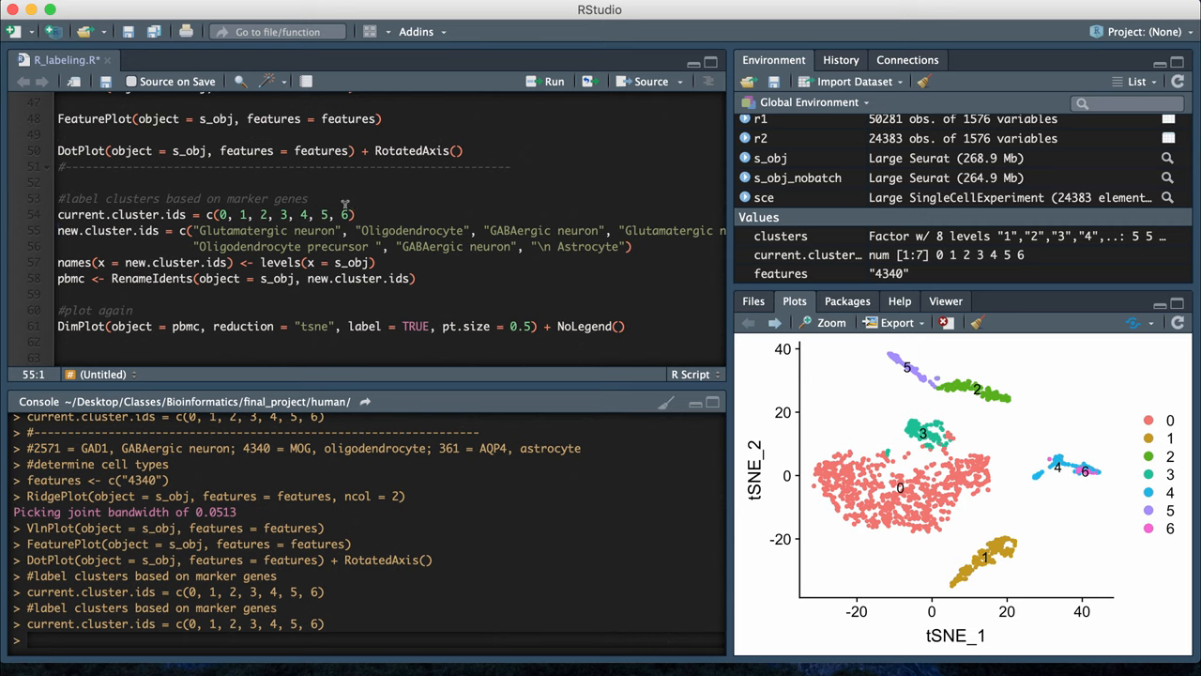
mouse_move(1087, 440)
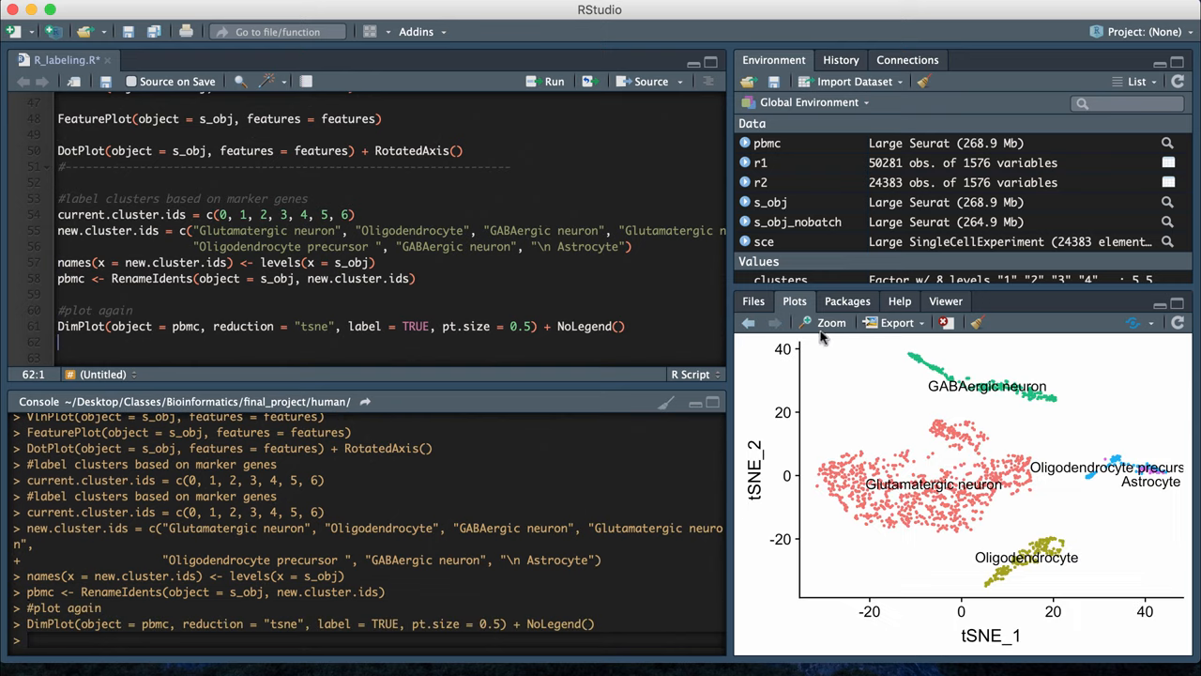
click(830, 322)
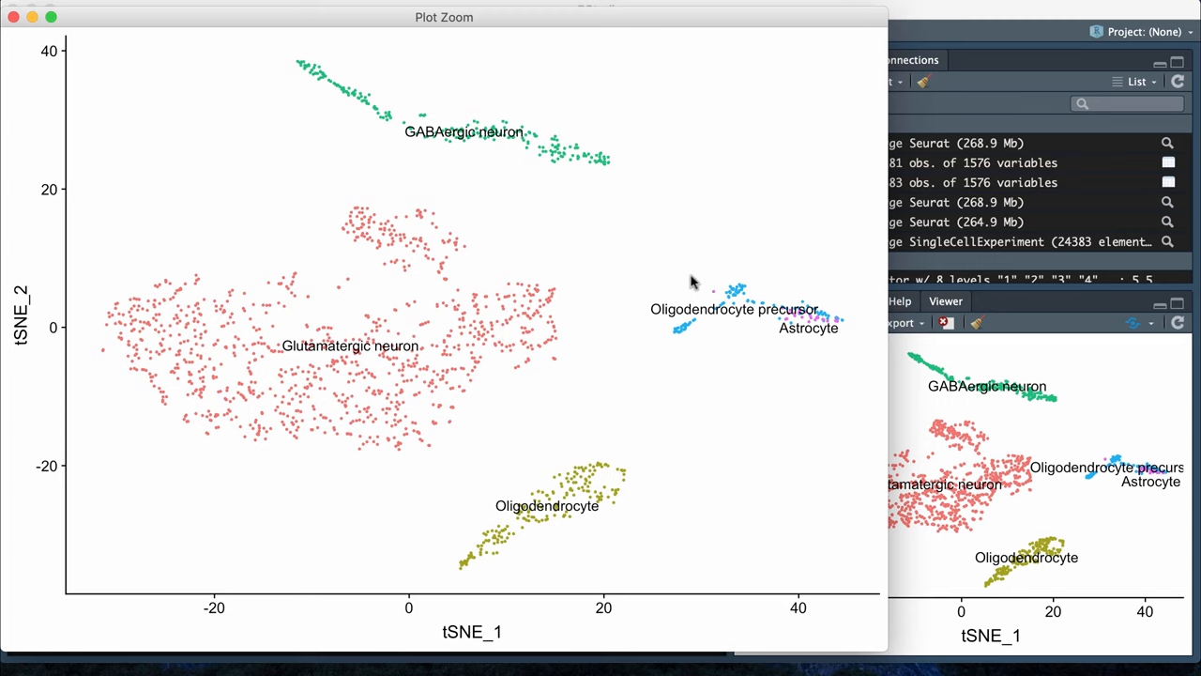
mouse_move(381, 373)
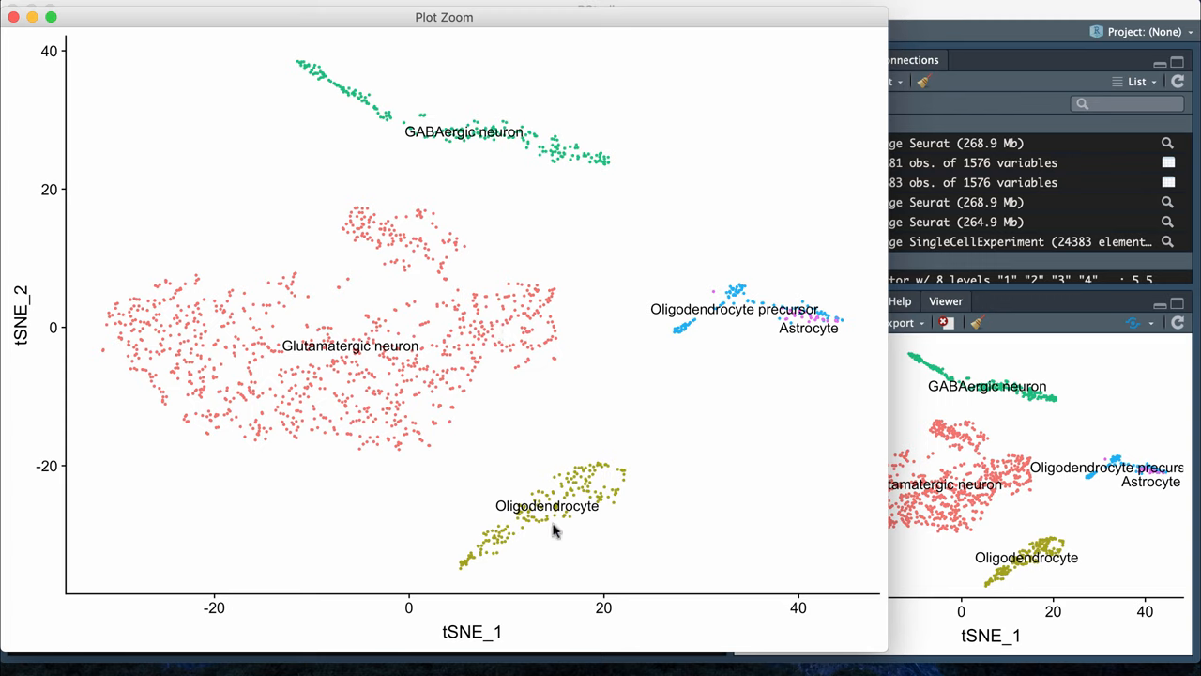
mouse_move(753, 467)
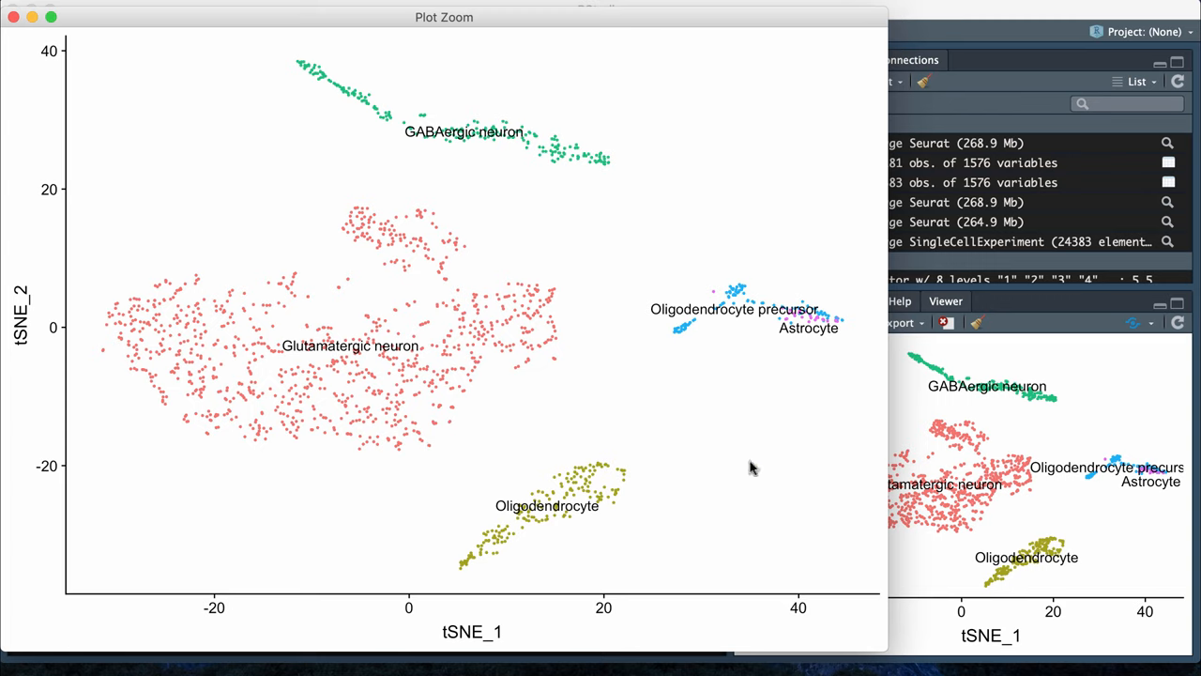
mouse_move(834, 490)
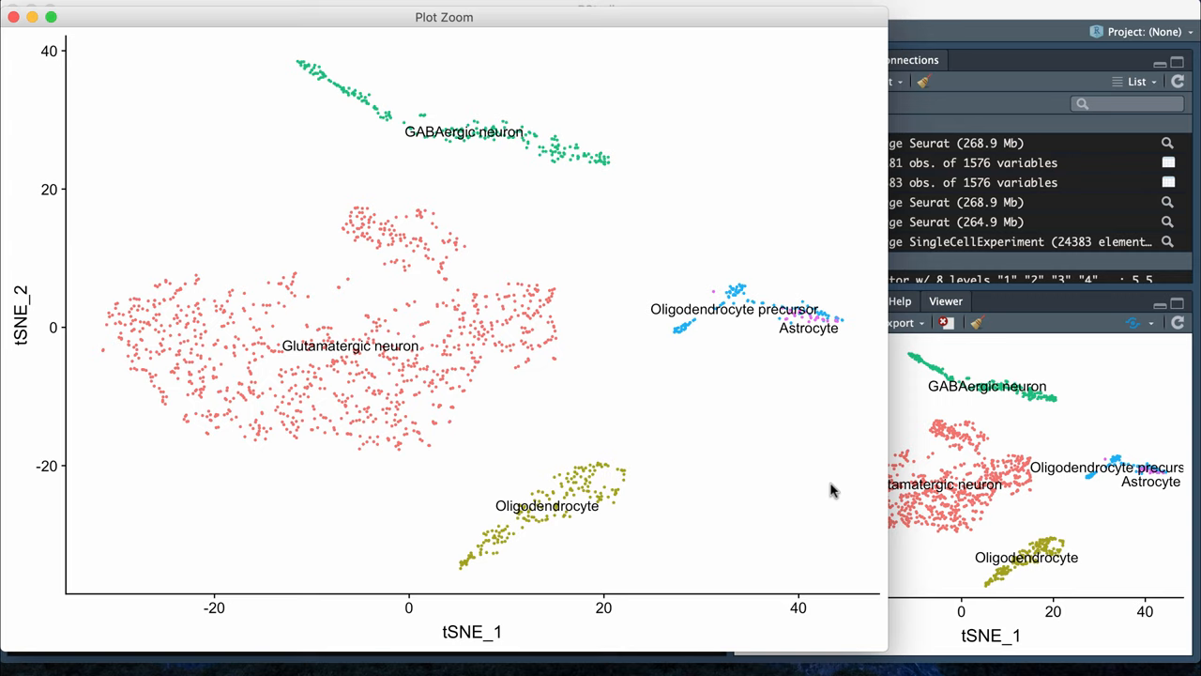
mouse_move(11, 12)
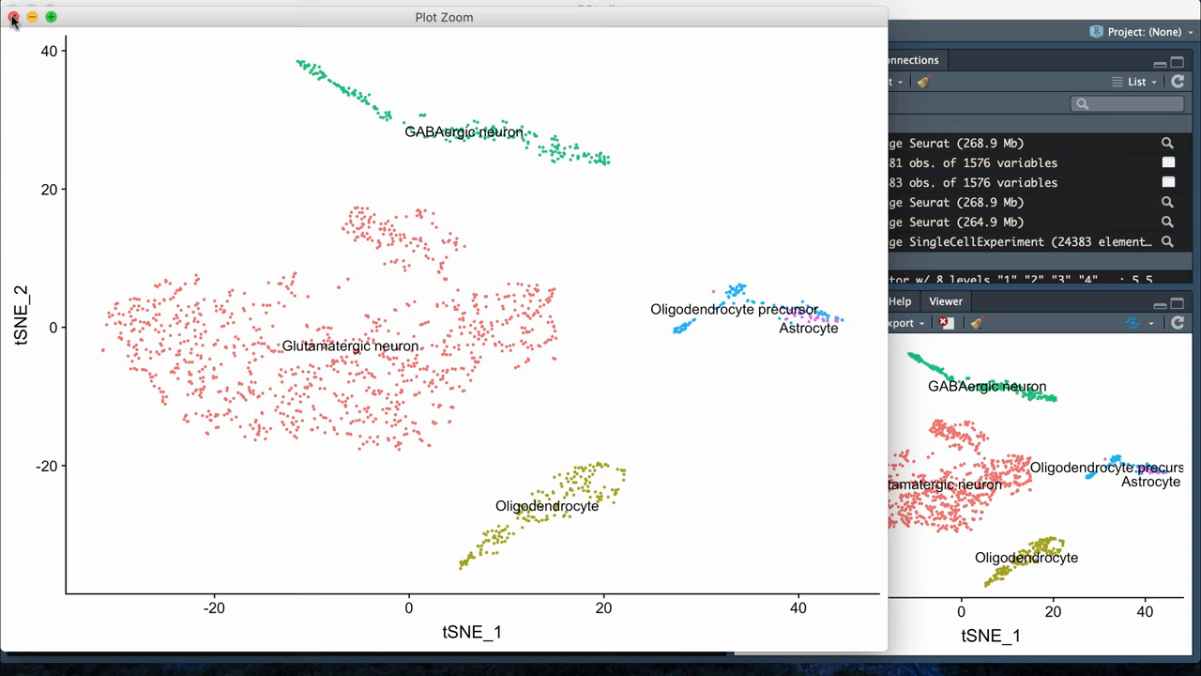
mouse_move(682, 253)
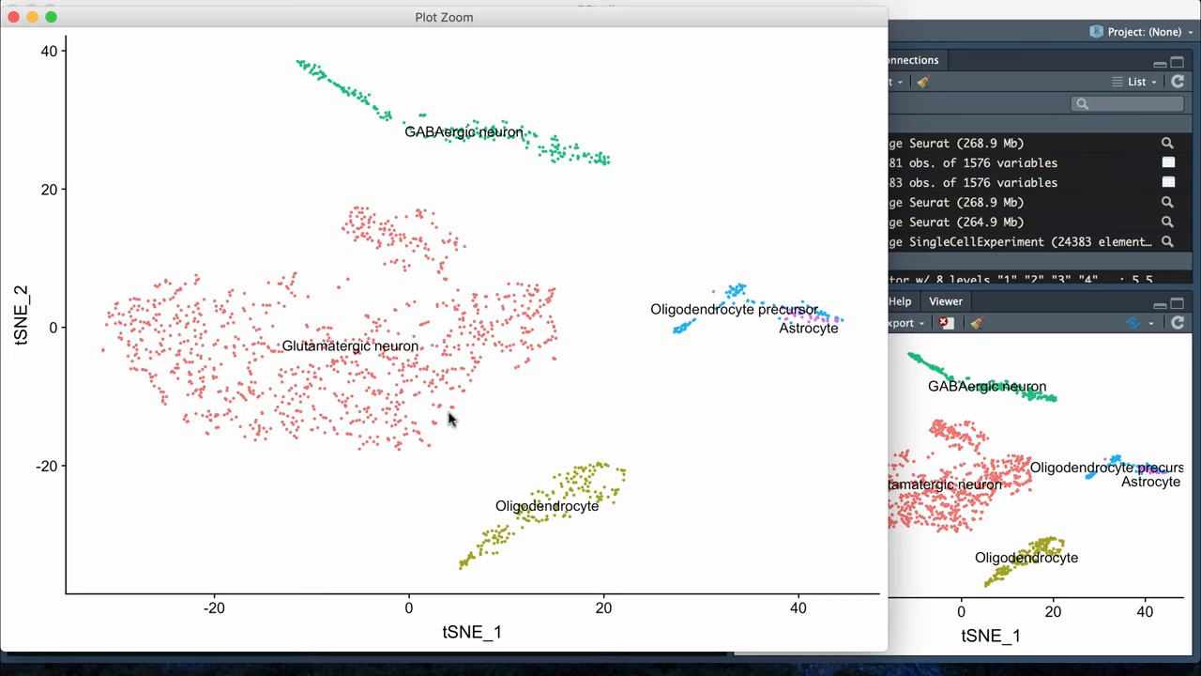
mouse_move(269, 284)
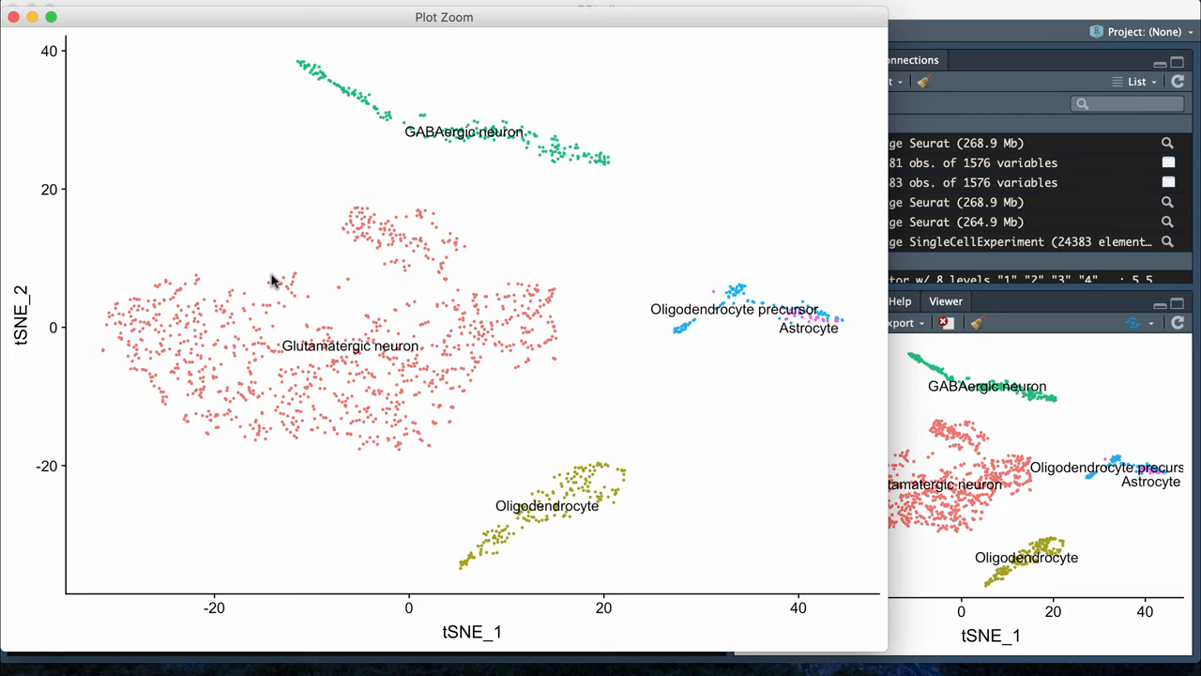
click(11, 17)
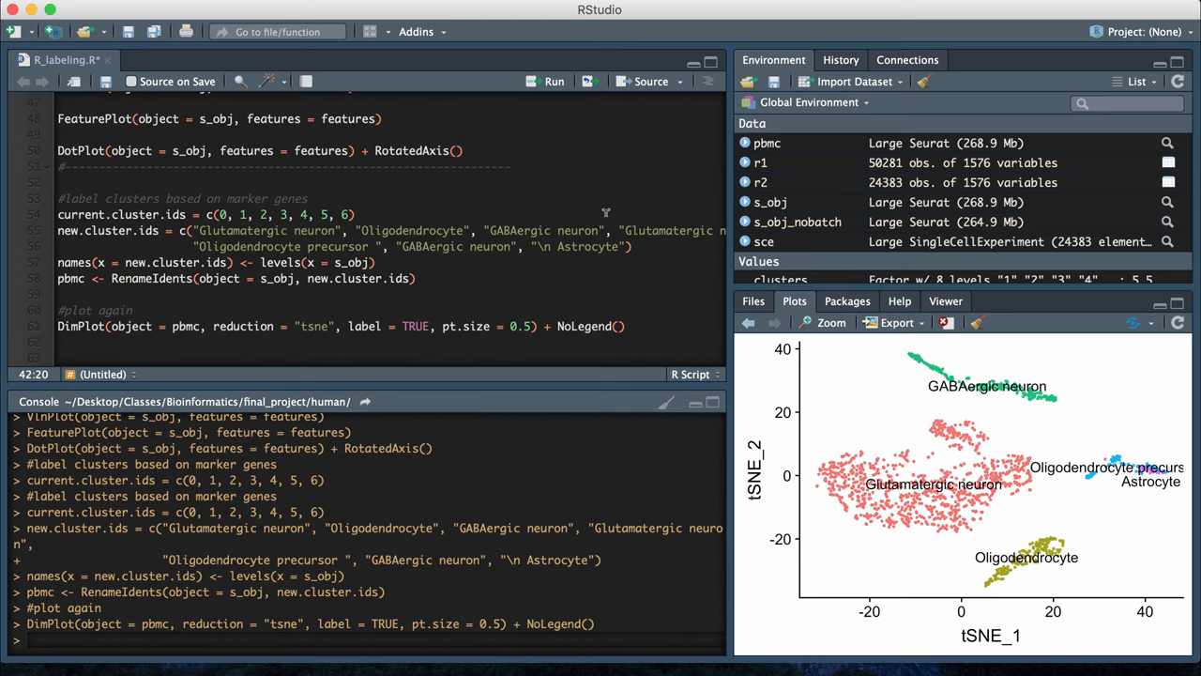